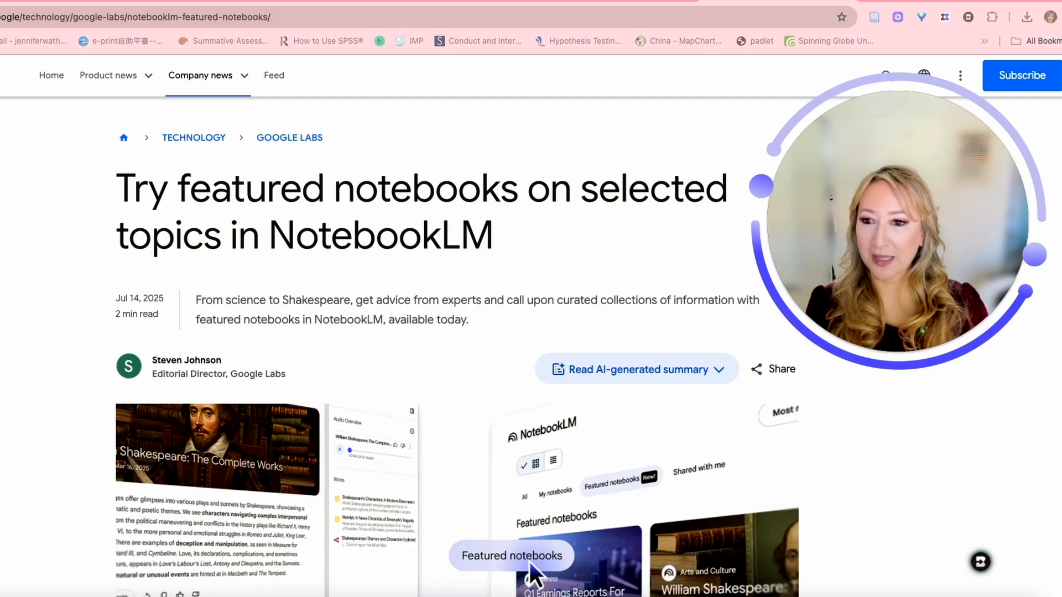
Scroll the blog post past the header image to the initial featured notebooks lineup list.
{"action": "scroll", "scroll_direction": "down", "scroll_amount": 3}
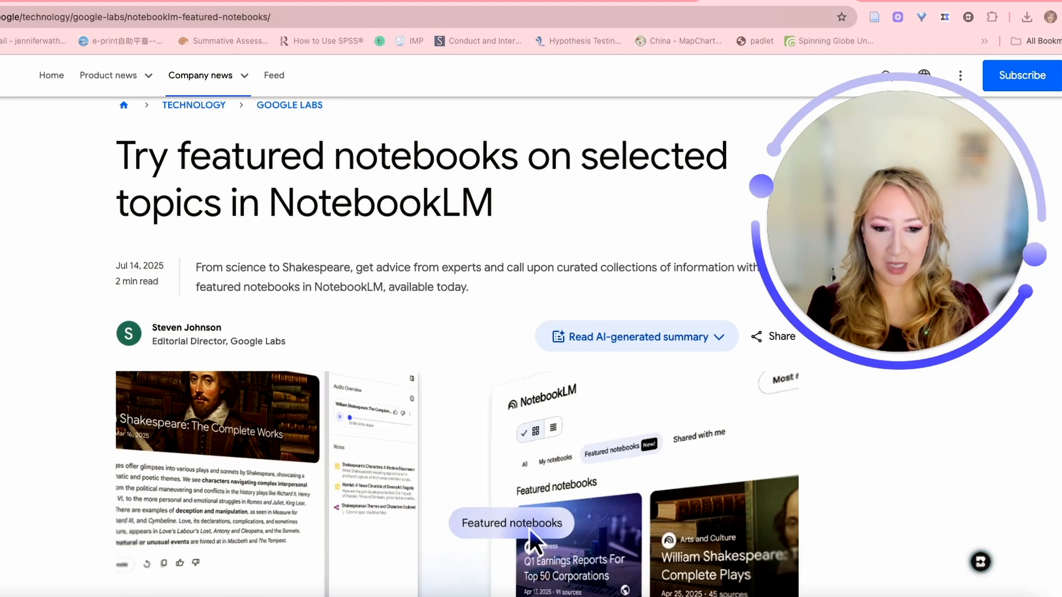
{"action": "scroll", "scroll_direction": "down", "scroll_amount": 3}
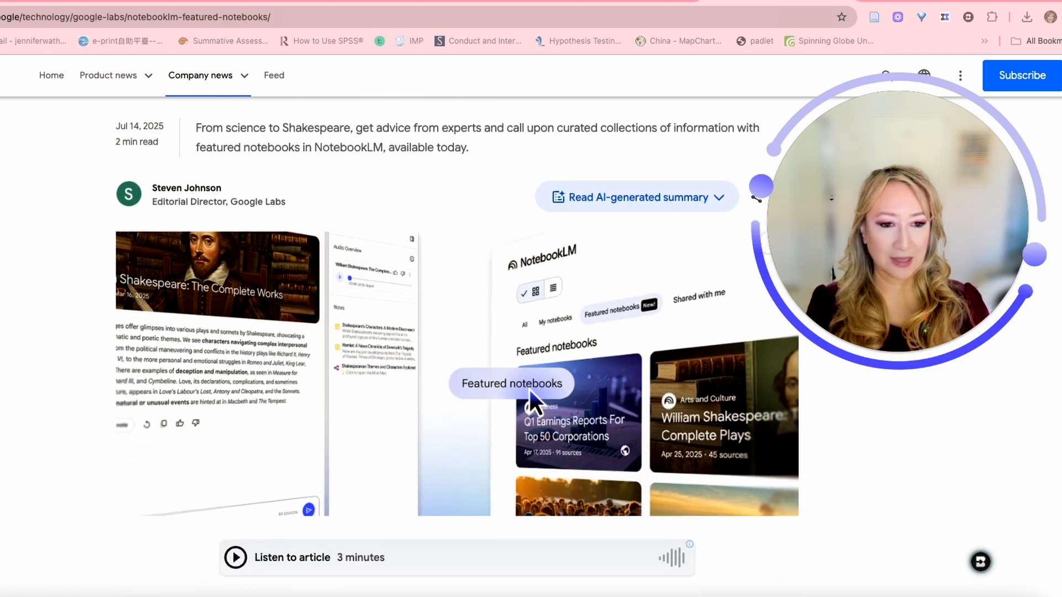
{"action": "scroll", "scroll_direction": "down", "scroll_amount": 3}
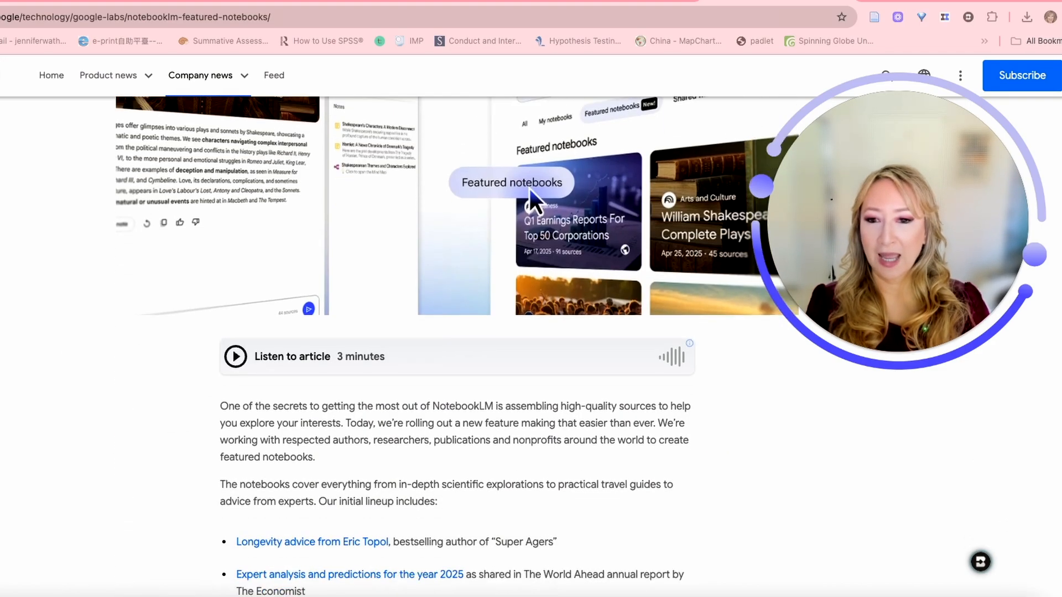
{"action": "scroll", "scroll_direction": "down", "scroll_amount": 3}
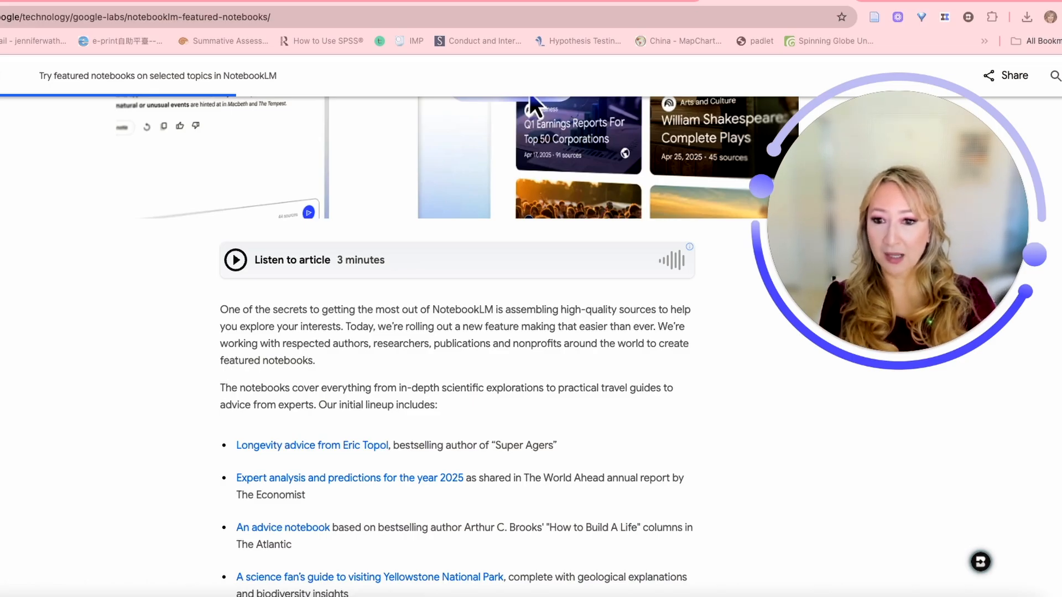
{"action": "scroll", "scroll_direction": "down", "scroll_amount": 3}
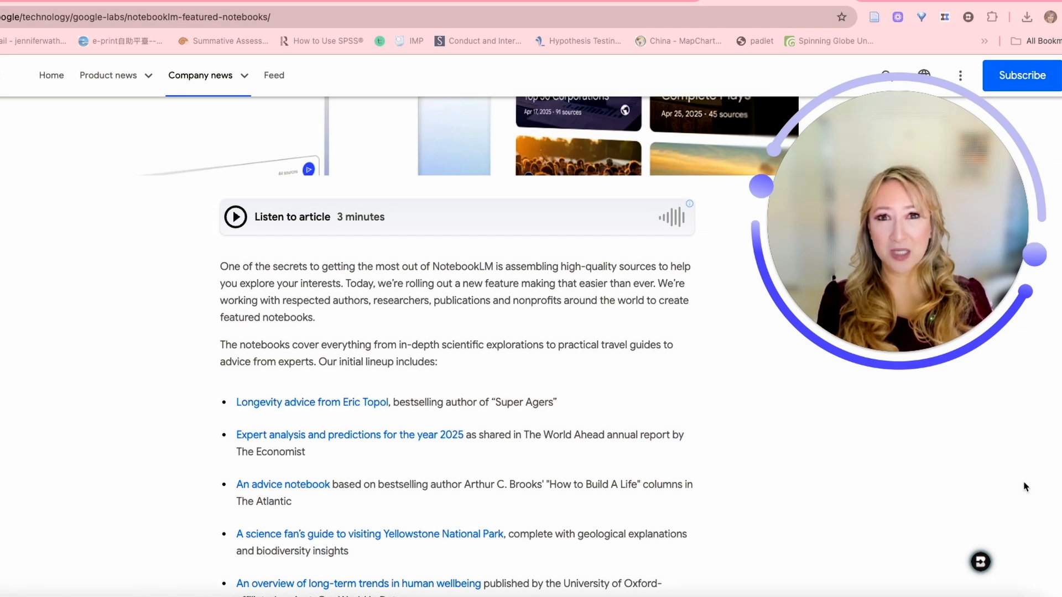
{"action": "mouse_move", "coordinate": [1041, 425]}
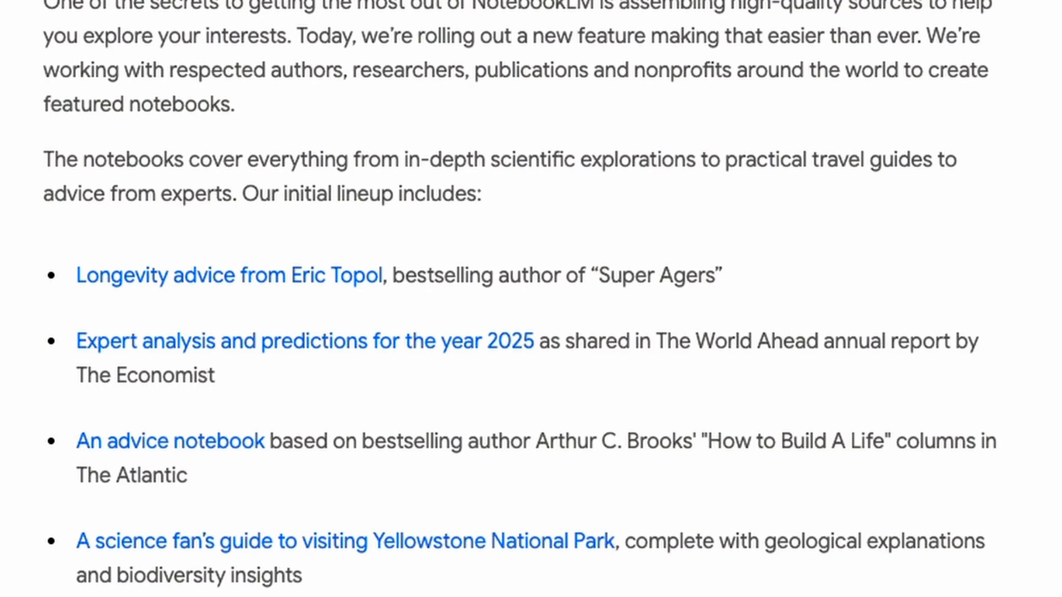
Scroll the article to view the full lineup, down to the Shakespeare and Q1 earnings notebooks.
{"action": "scroll", "scroll_direction": "down", "scroll_amount": 3}
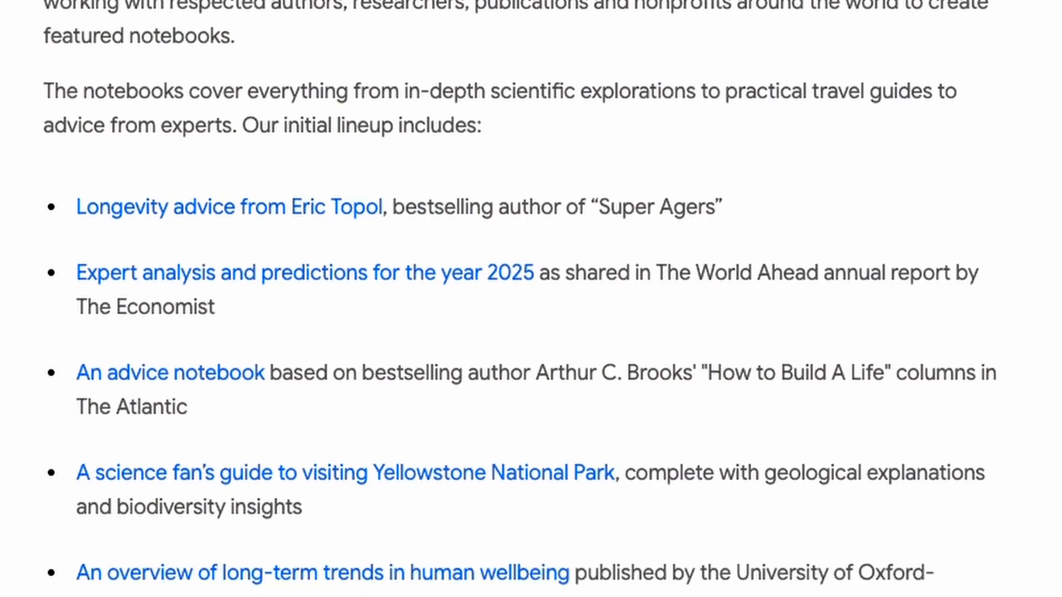
{"action": "scroll", "scroll_direction": "down", "scroll_amount": 3}
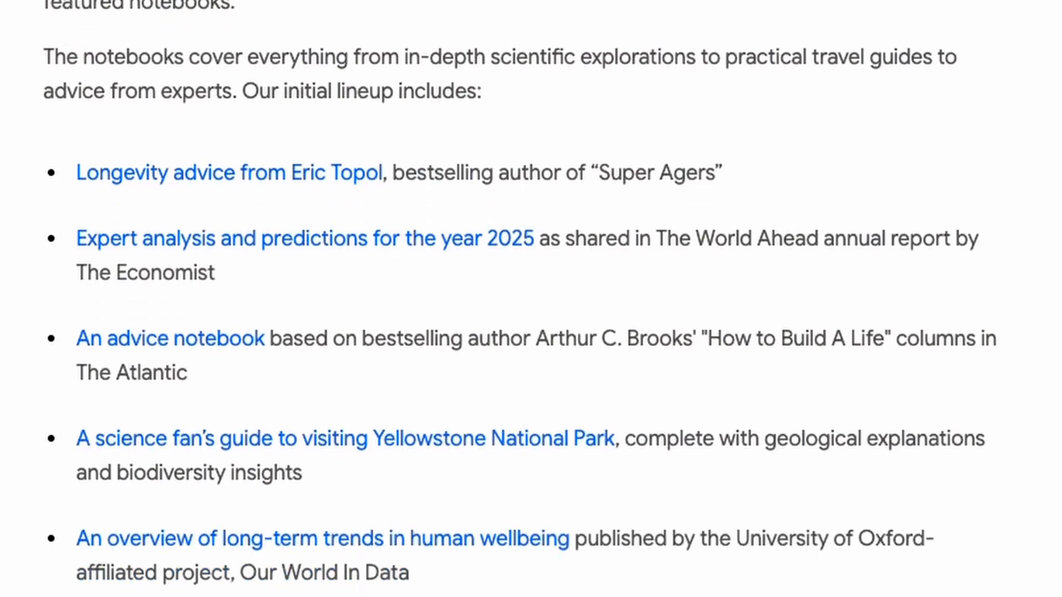
{"action": "scroll", "scroll_direction": "down", "scroll_amount": 3}
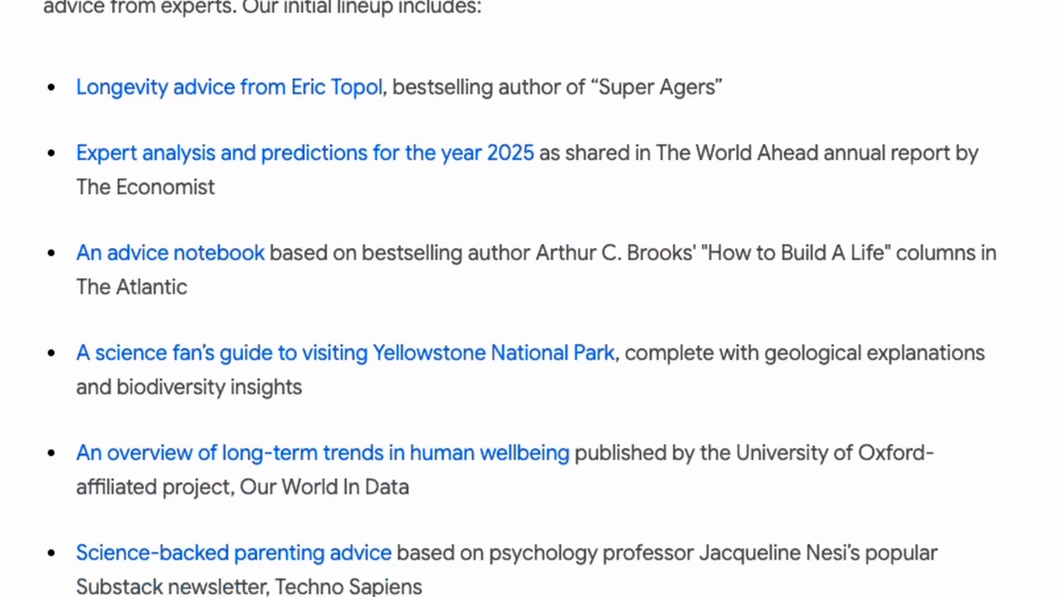
{"action": "scroll", "scroll_direction": "up", "scroll_amount": 3}
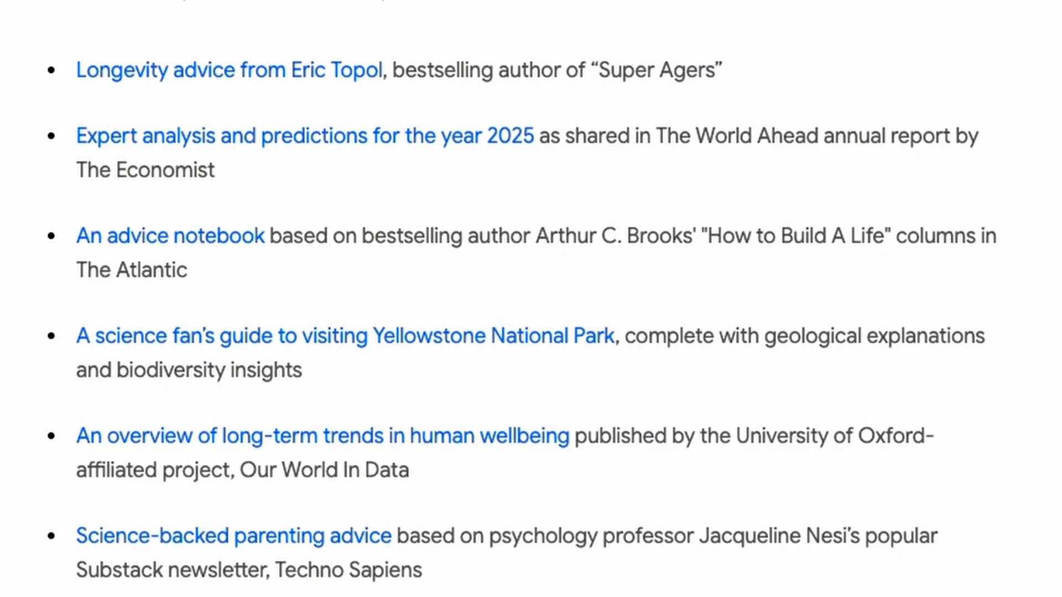
{"action": "scroll", "scroll_direction": "down", "scroll_amount": 3}
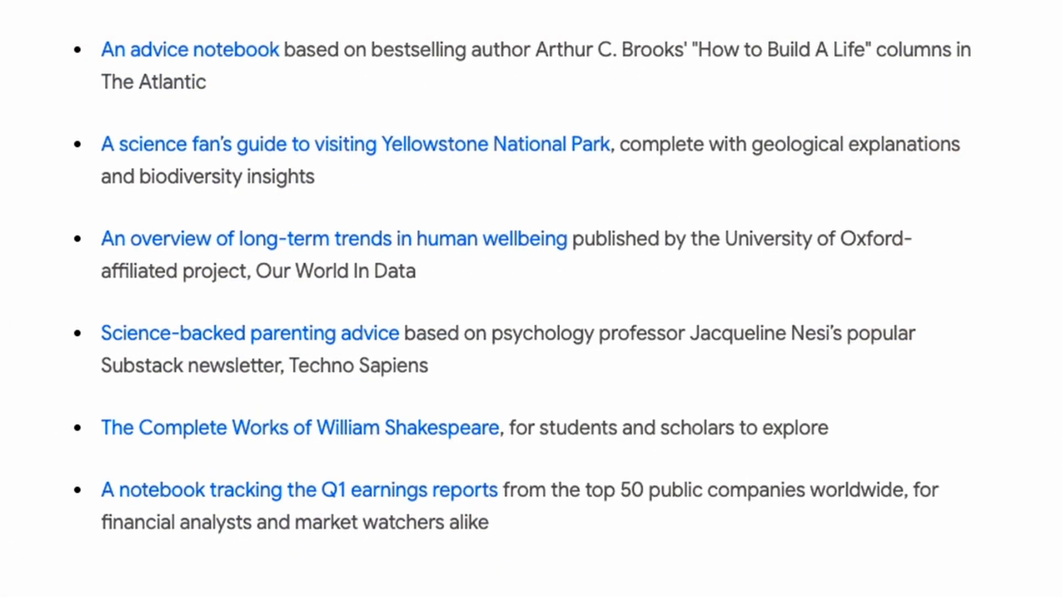
{"action": "scroll", "scroll_direction": "up", "scroll_amount": 3}
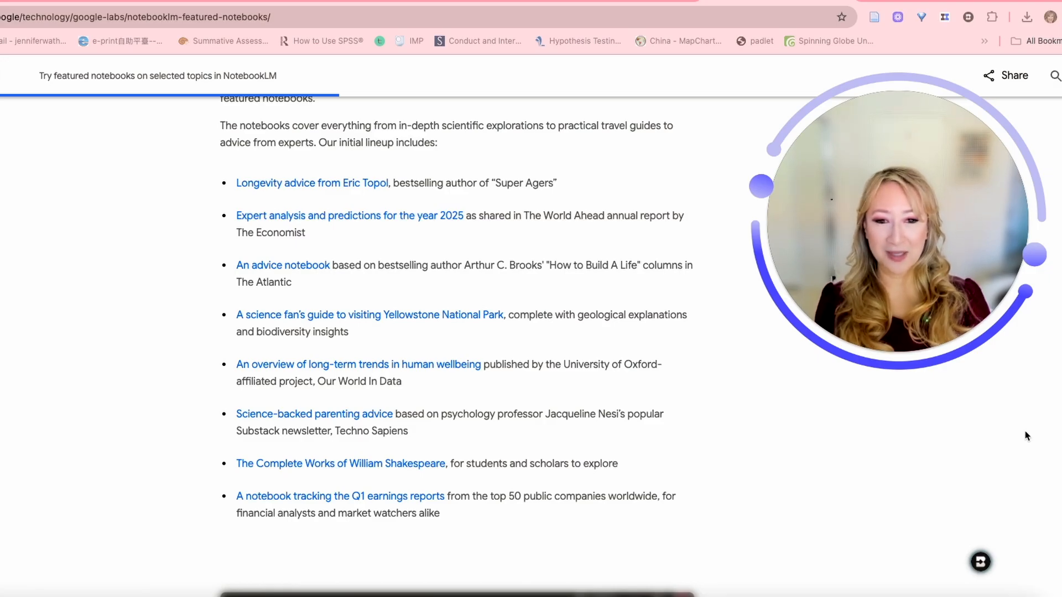
Scroll past the demo video to the public sharing section of the article.
{"action": "scroll", "scroll_direction": "down", "scroll_amount": 3}
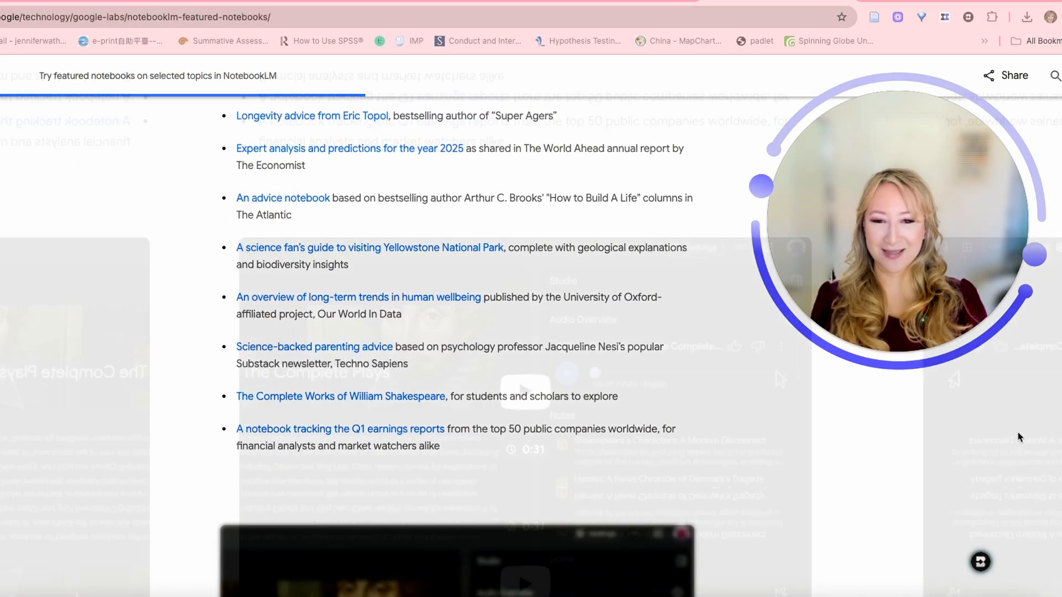
{"action": "scroll", "scroll_direction": "down", "scroll_amount": 3}
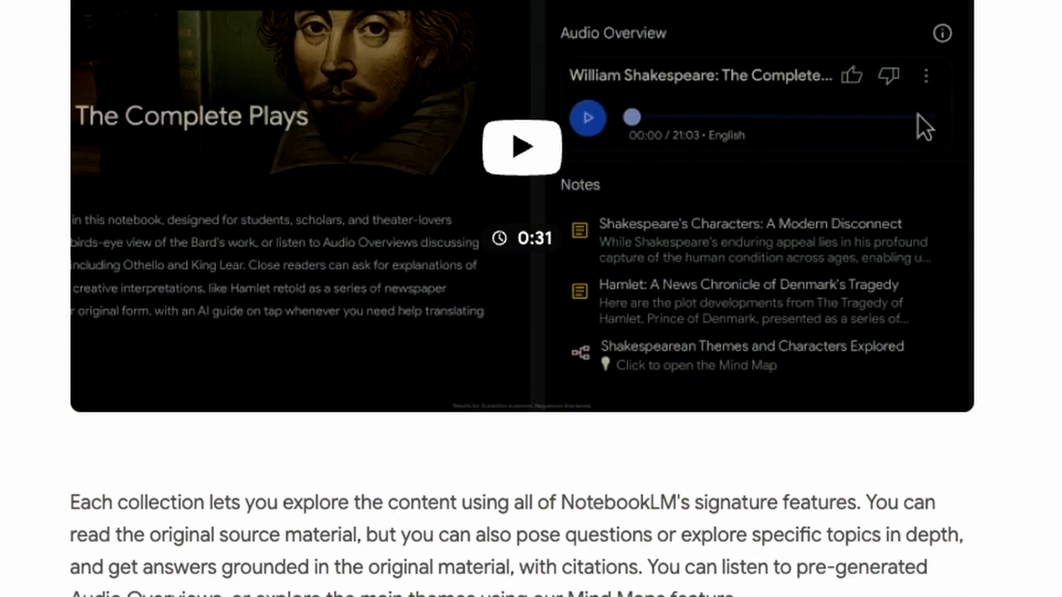
{"action": "scroll", "scroll_direction": "down", "scroll_amount": 3}
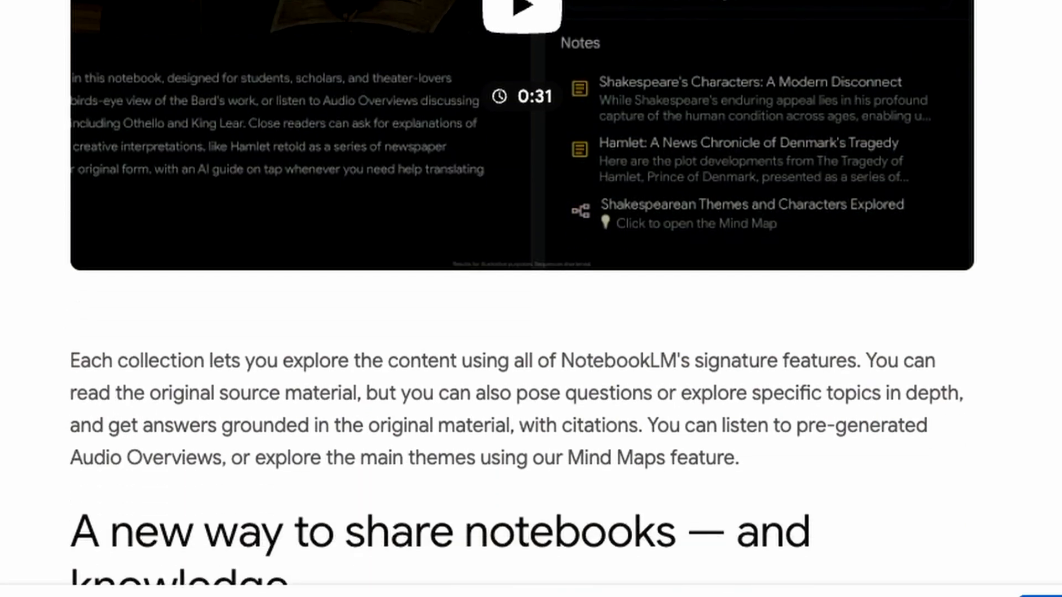
{"action": "scroll", "scroll_direction": "down", "scroll_amount": 3}
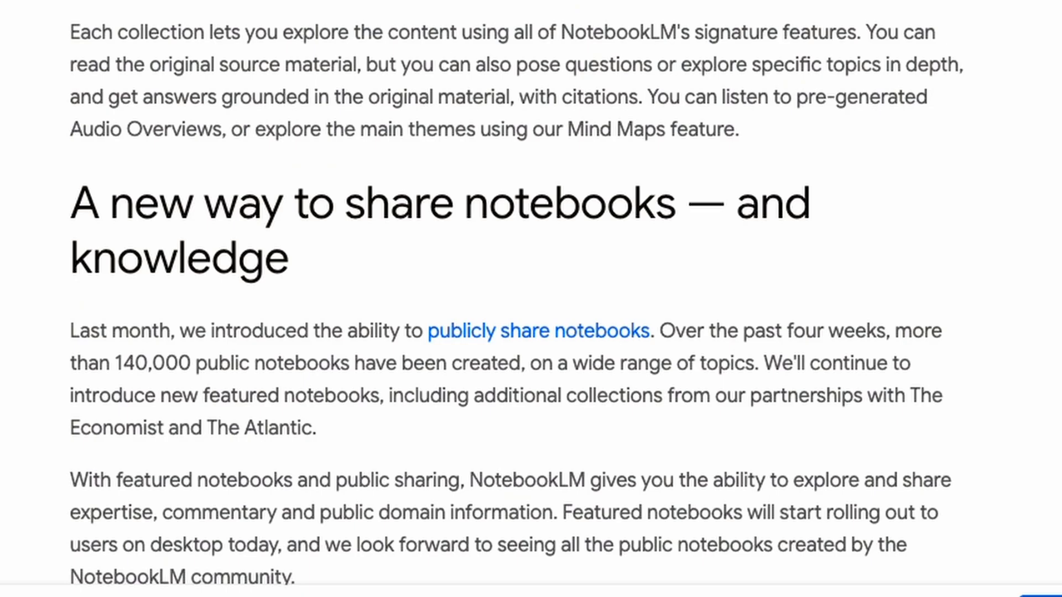
{"action": "scroll", "scroll_direction": "down", "scroll_amount": 3}
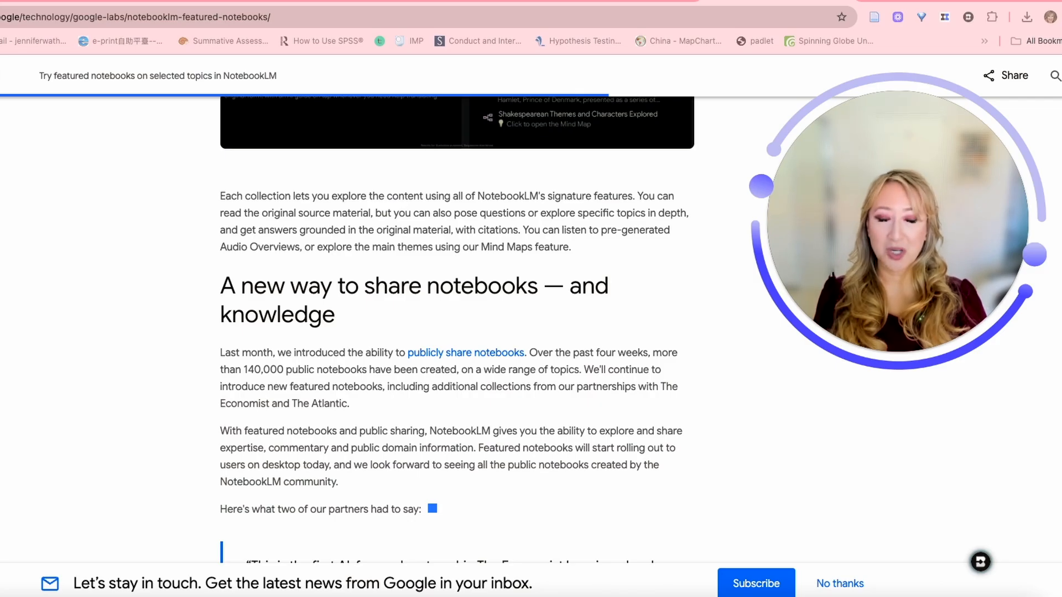
Continue down to the partner quotes from The Economist and The Atlantic.
{"action": "scroll", "scroll_direction": "down", "scroll_amount": 3}
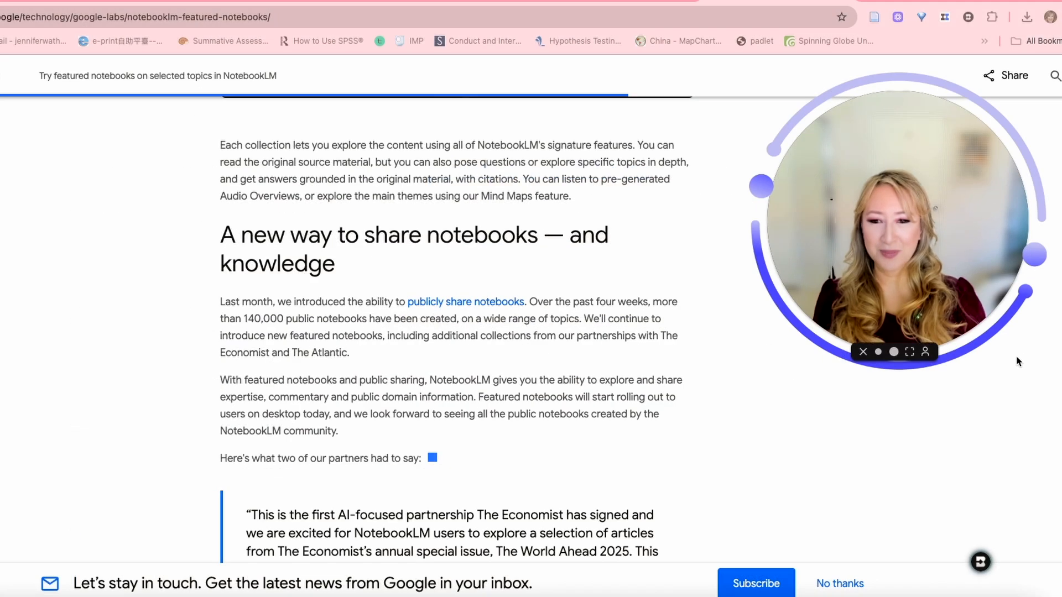
{"action": "scroll", "scroll_direction": "down", "scroll_amount": 3}
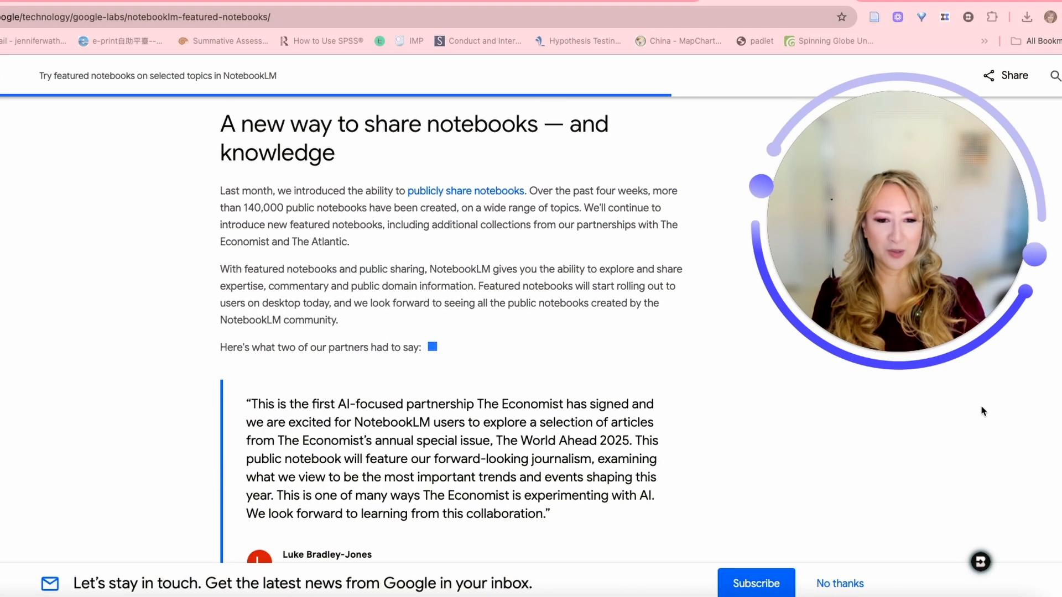
{"action": "scroll", "scroll_direction": "down", "scroll_amount": 3}
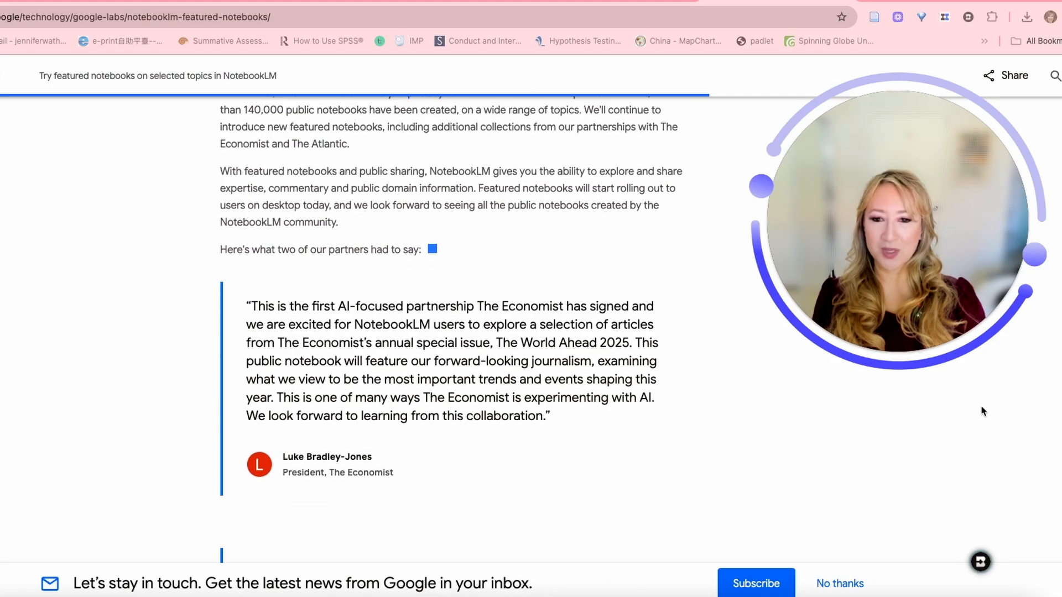
{"action": "scroll", "scroll_direction": "down", "scroll_amount": 3}
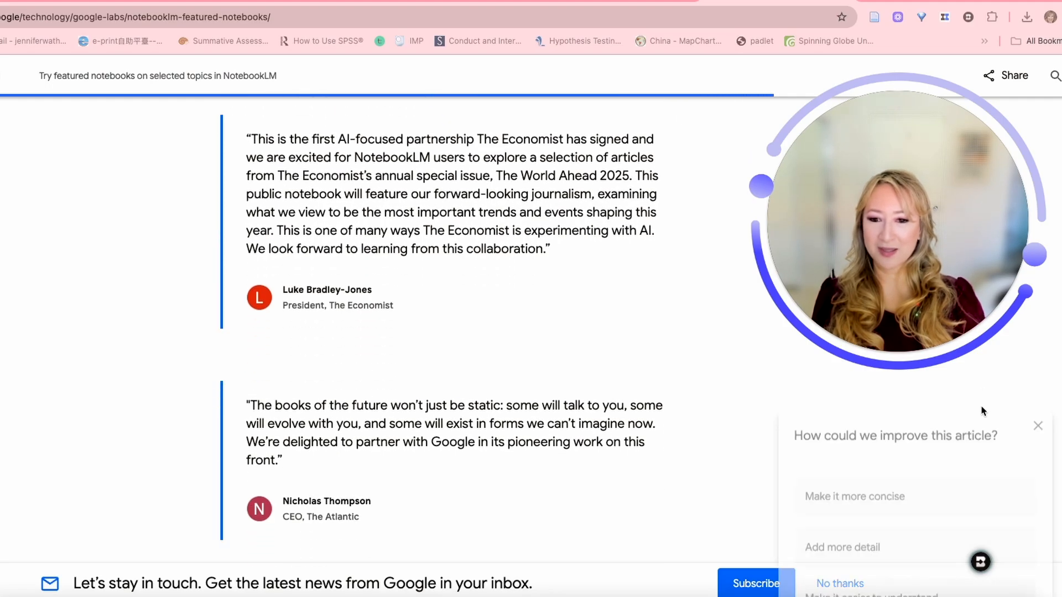
{"action": "scroll", "scroll_direction": "down", "scroll_amount": 3}
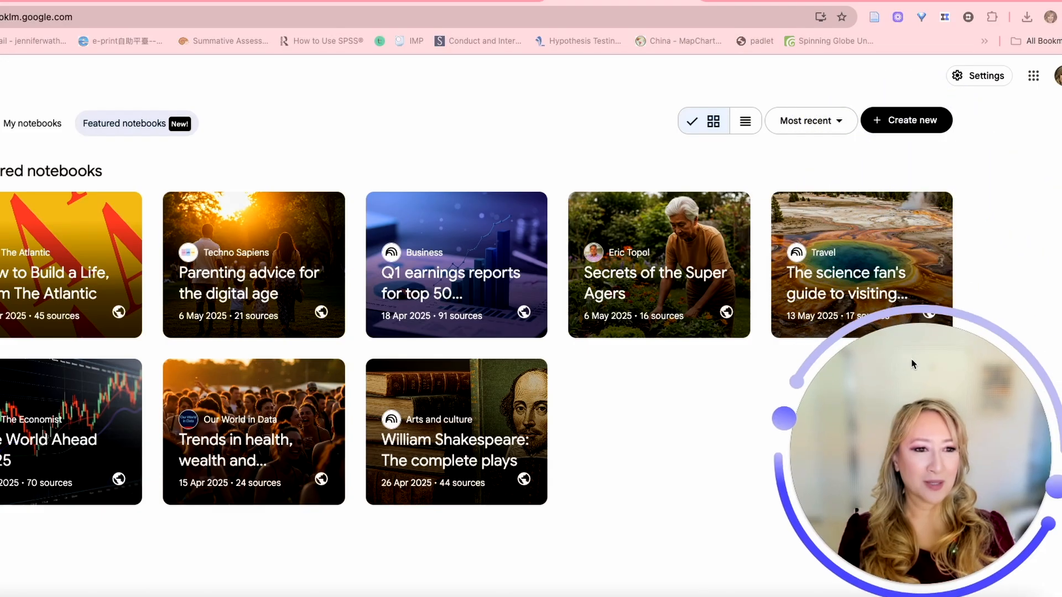
{"action": "mouse_move", "coordinate": [535, 367]}
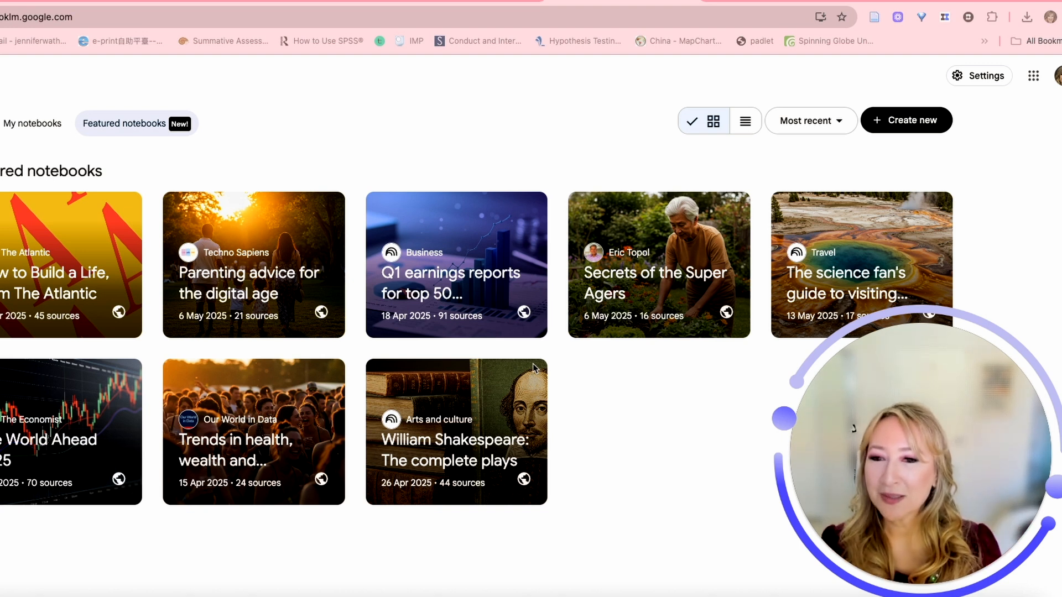
{"action": "mouse_move", "coordinate": [210, 456]}
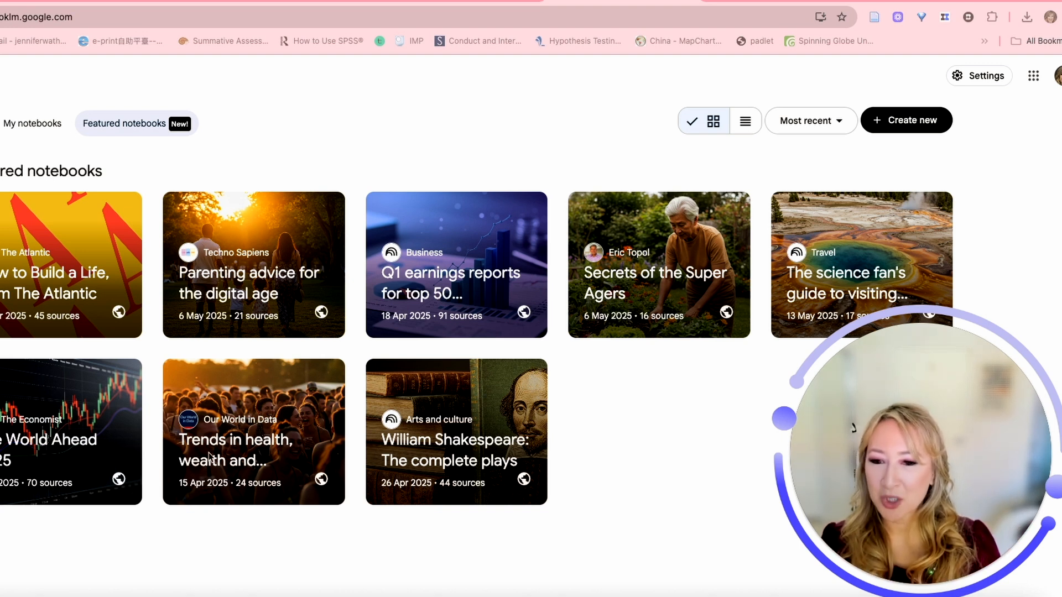
{"action": "left_click", "coordinate": [252, 432]}
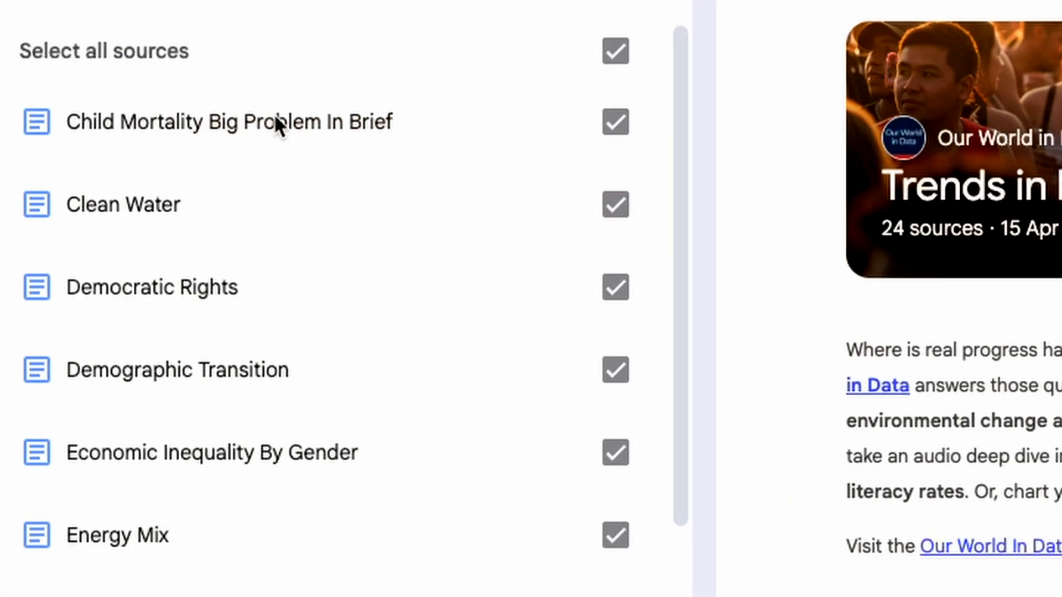
{"action": "mouse_move", "coordinate": [264, 166]}
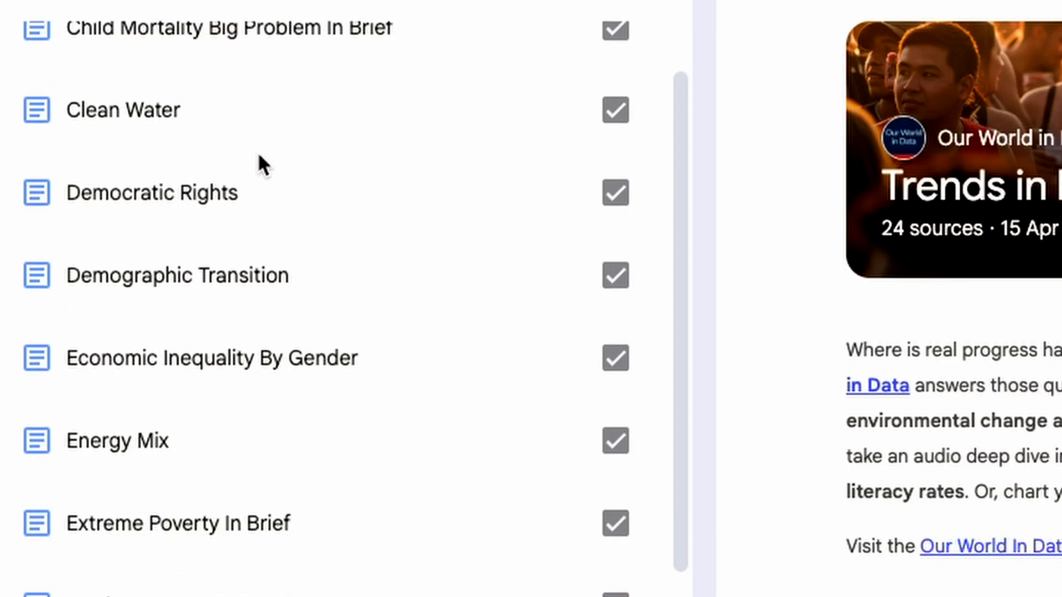
{"action": "scroll", "scroll_direction": "down", "scroll_amount": 3}
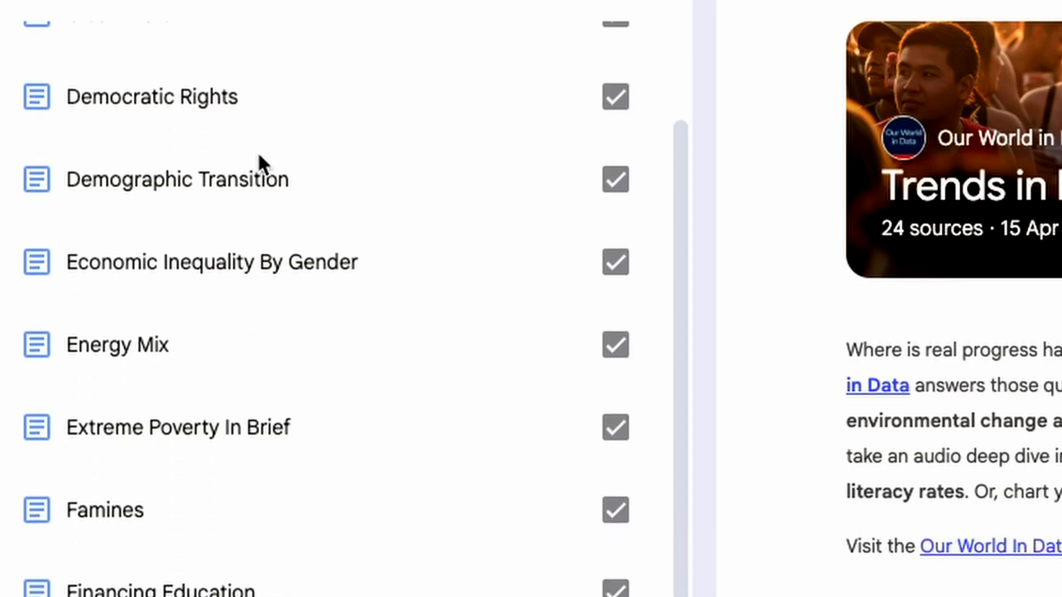
{"action": "scroll", "scroll_direction": "down", "scroll_amount": 3}
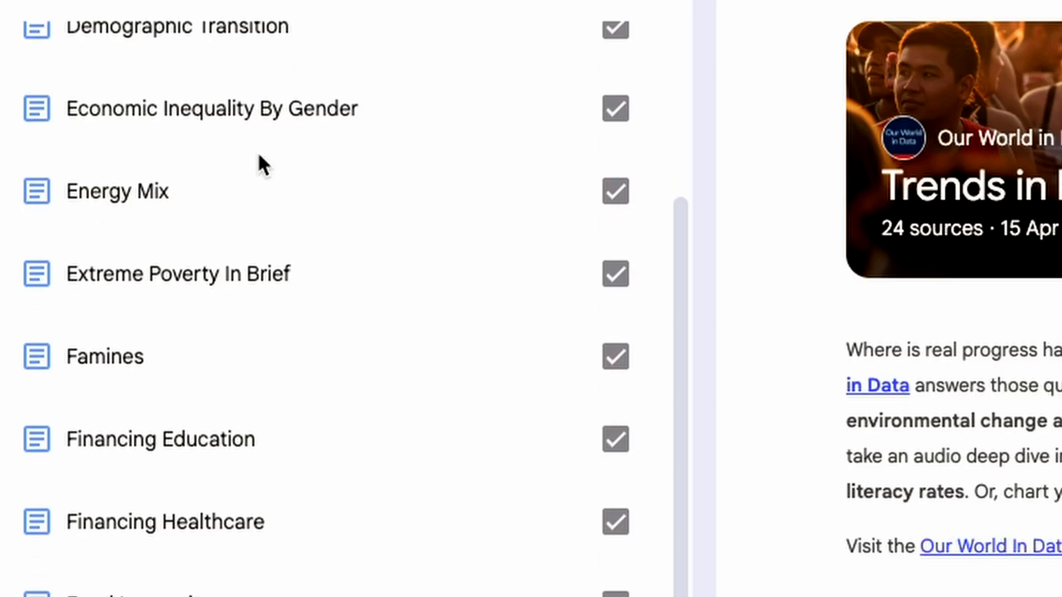
{"action": "scroll", "scroll_direction": "down", "scroll_amount": 3}
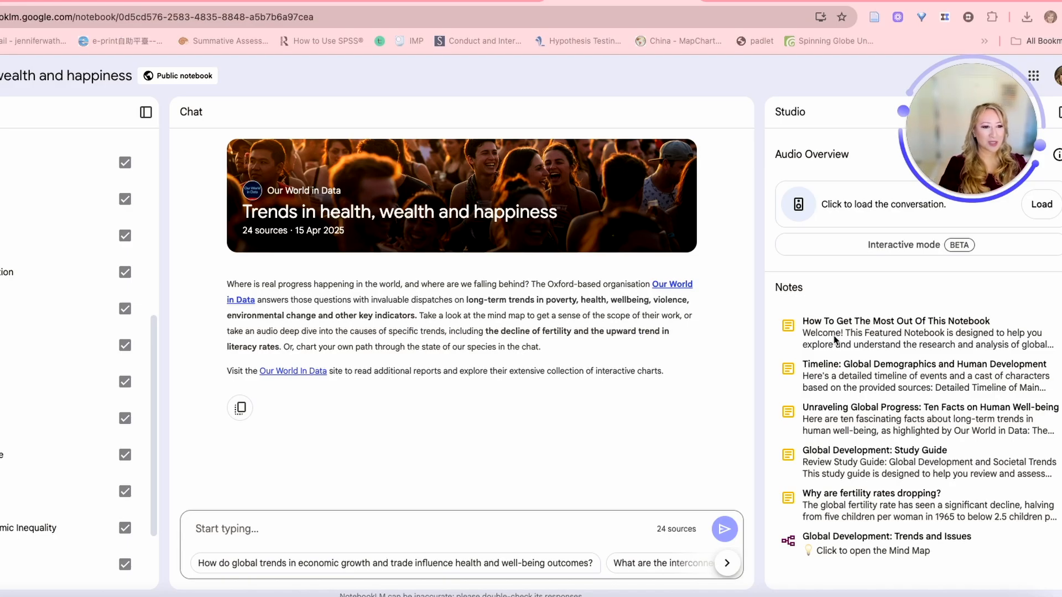
{"action": "left_click", "coordinate": [894, 333]}
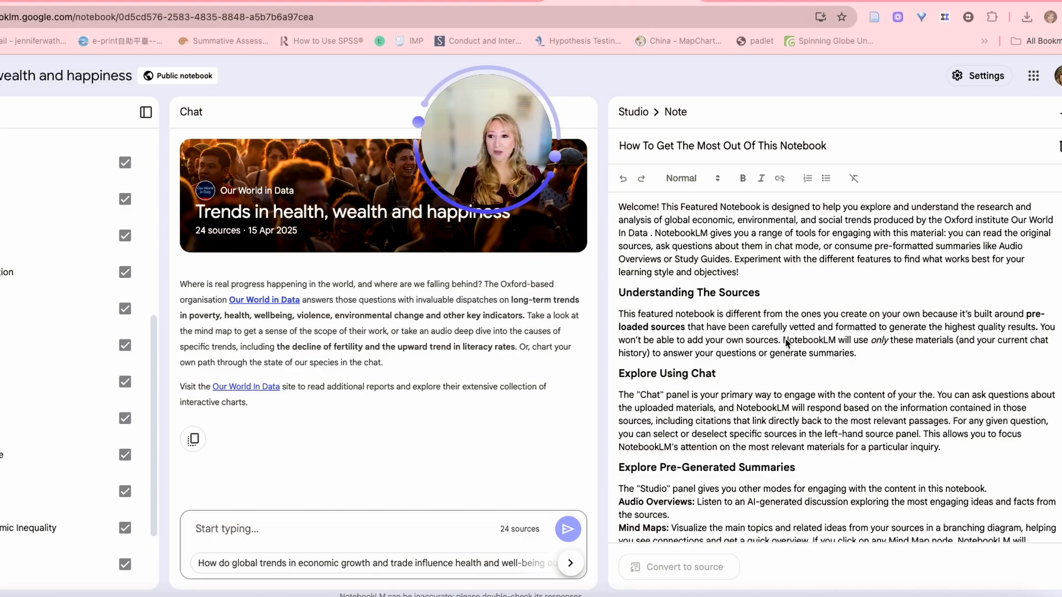
{"action": "mouse_move", "coordinate": [784, 375]}
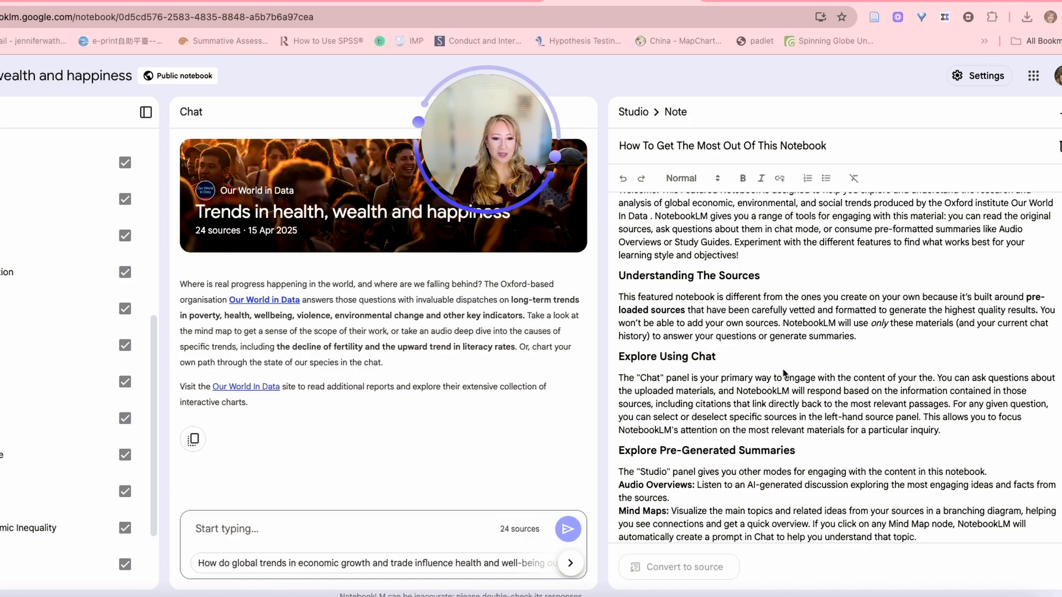
{"action": "scroll", "scroll_direction": "down", "scroll_amount": 3}
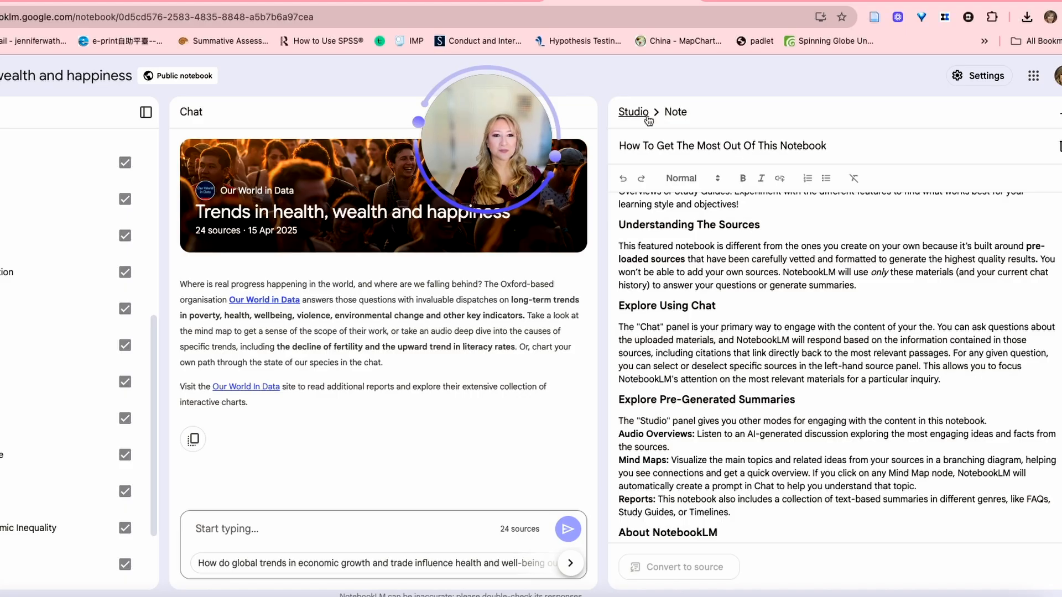
{"action": "left_click", "coordinate": [632, 112]}
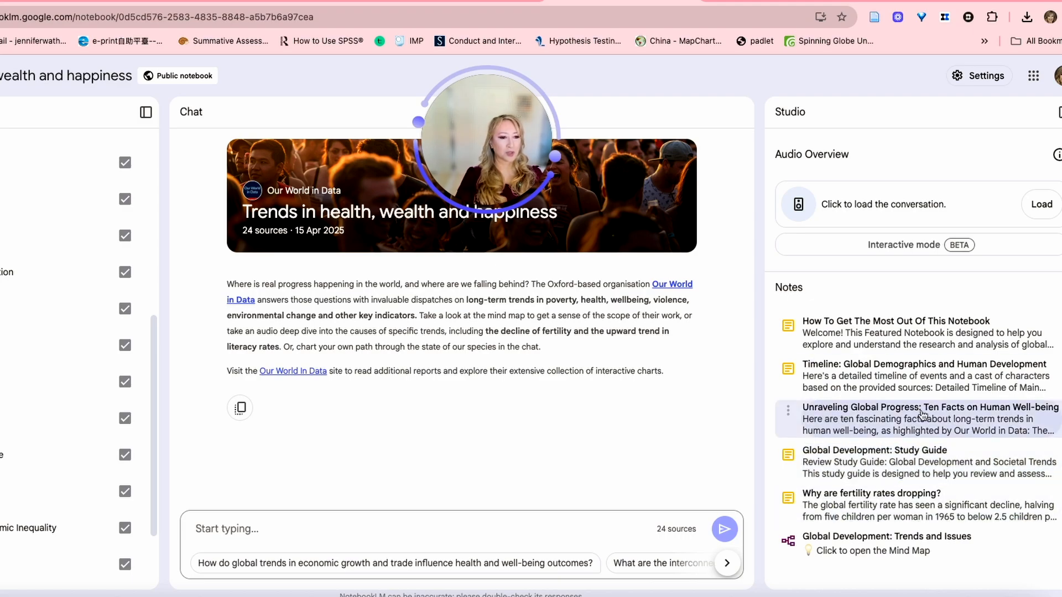
Open the 'Unraveling Global Progress: Ten Facts on Human Well-being' note and read through its fourth fact.
{"action": "left_click", "coordinate": [930, 407]}
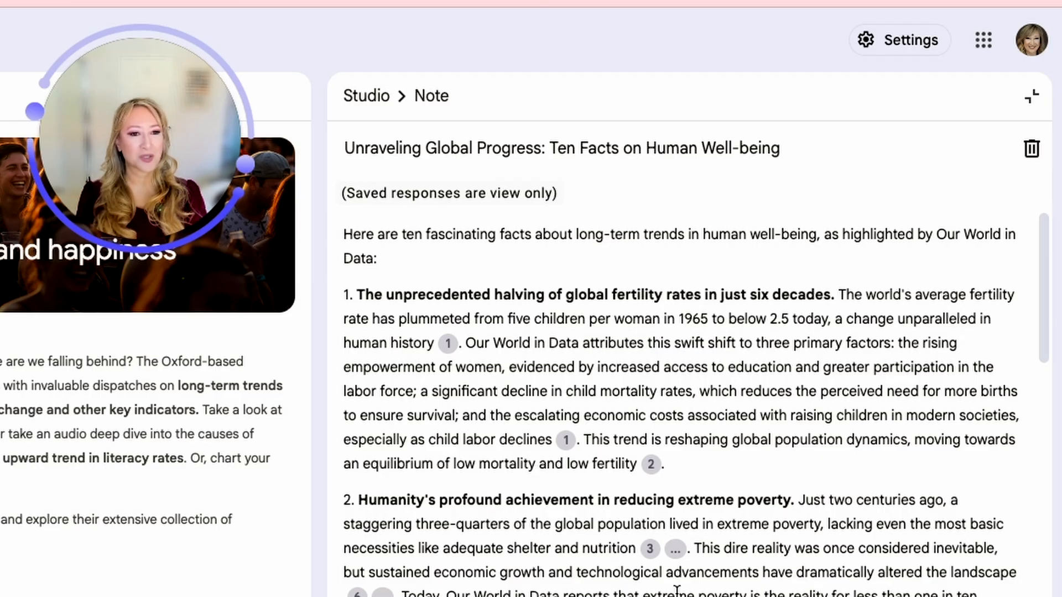
{"action": "left_click", "coordinate": [446, 343]}
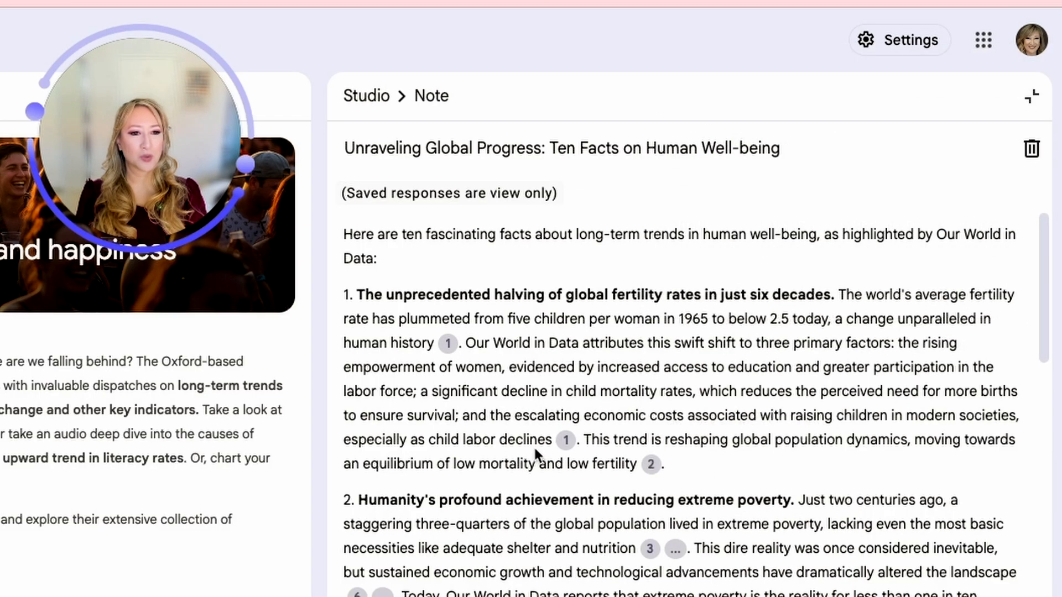
{"action": "scroll", "scroll_direction": "down", "scroll_amount": 3}
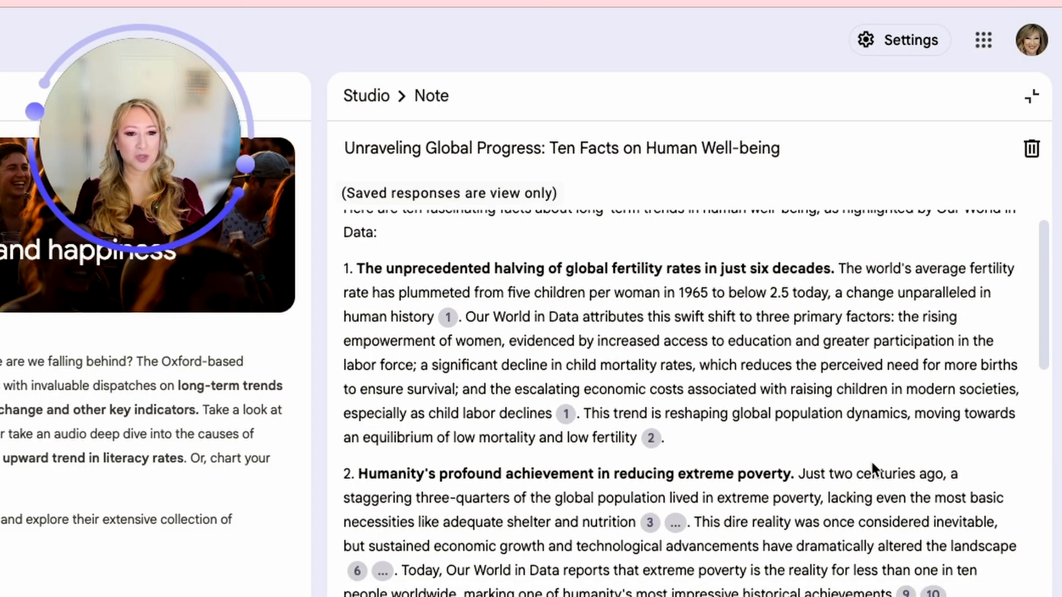
{"action": "scroll", "scroll_direction": "down", "scroll_amount": 3}
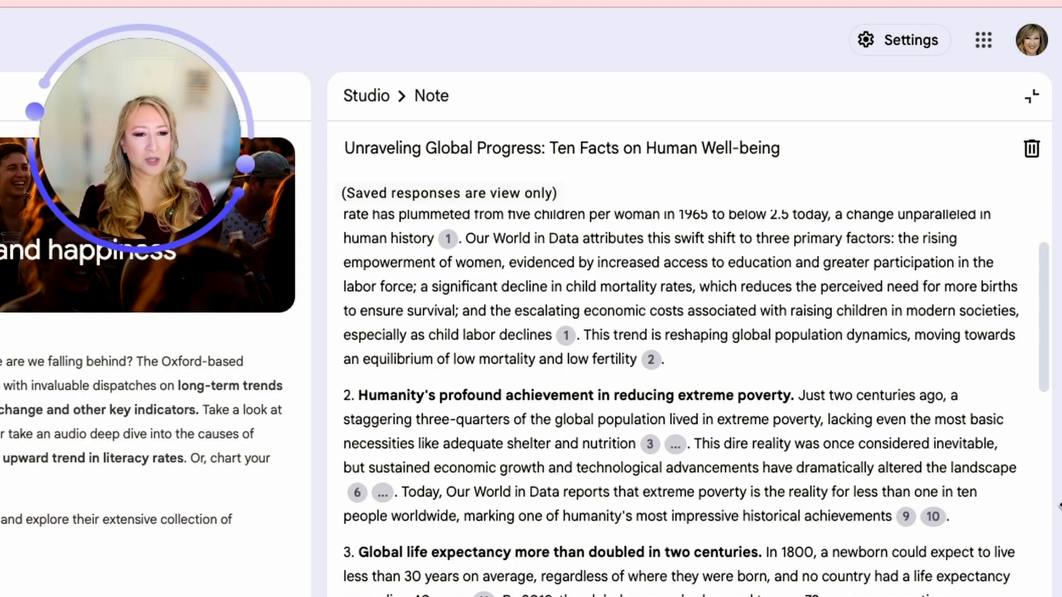
{"action": "scroll", "scroll_direction": "down", "scroll_amount": 3}
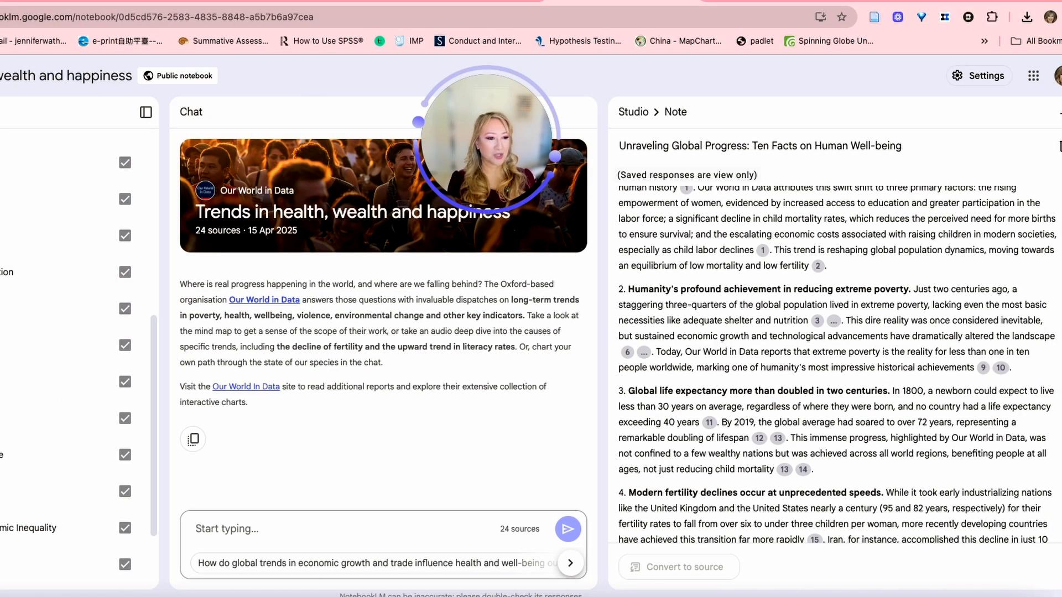
{"action": "scroll", "scroll_direction": "down", "scroll_amount": 3}
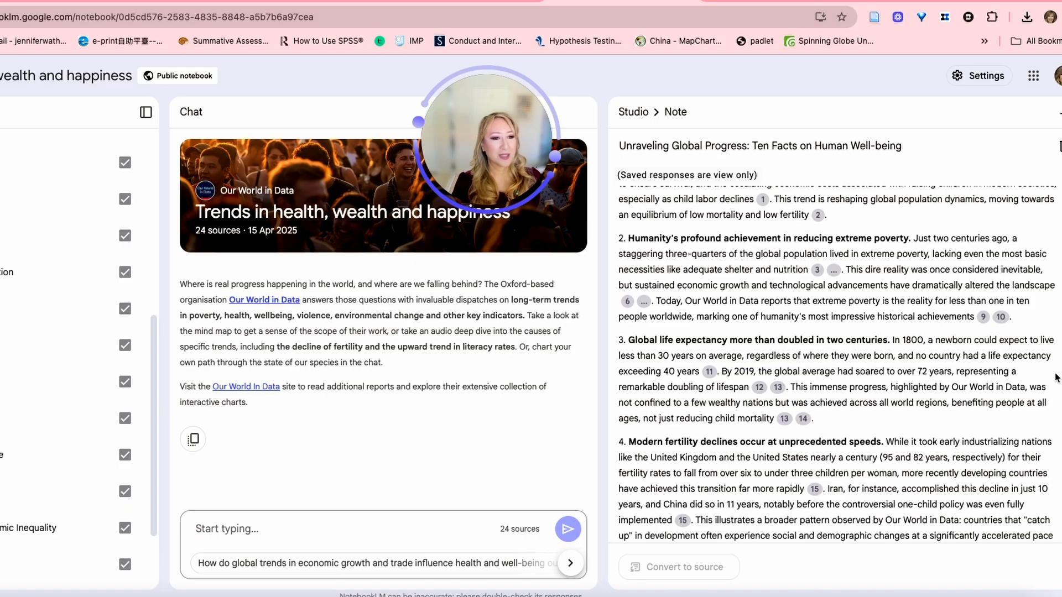
{"action": "mouse_move", "coordinate": [1051, 386]}
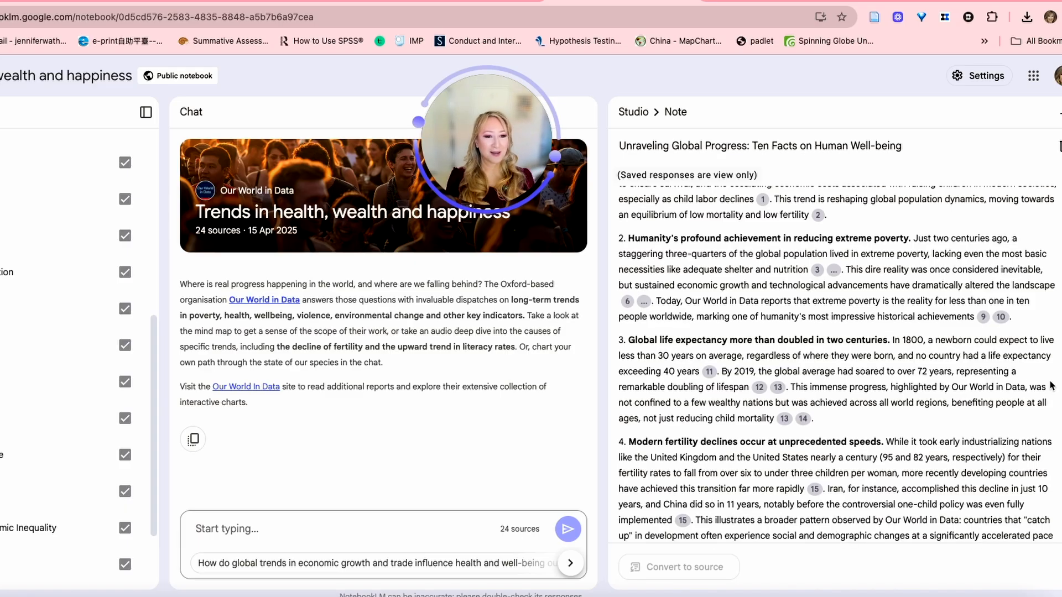
{"action": "scroll", "scroll_direction": "up", "scroll_amount": 3}
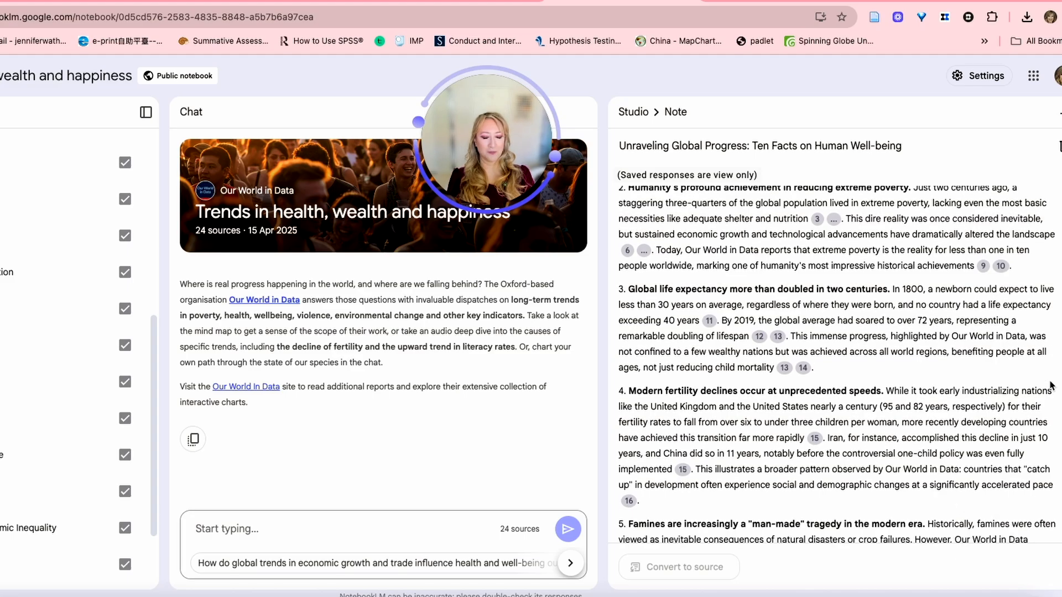
{"action": "scroll", "scroll_direction": "down", "scroll_amount": 3}
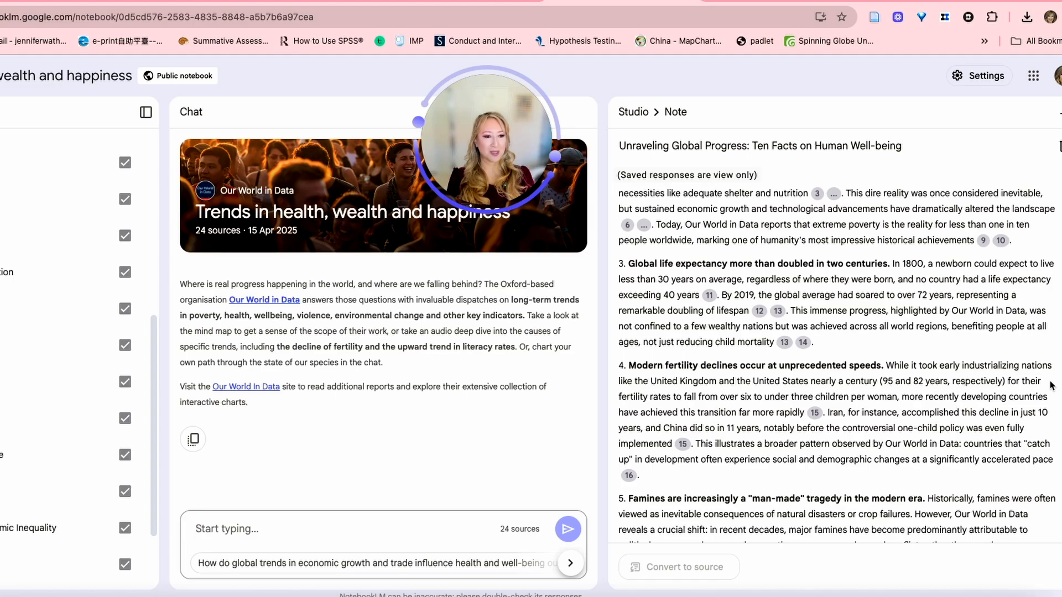
{"action": "scroll", "scroll_direction": "down", "scroll_amount": 3}
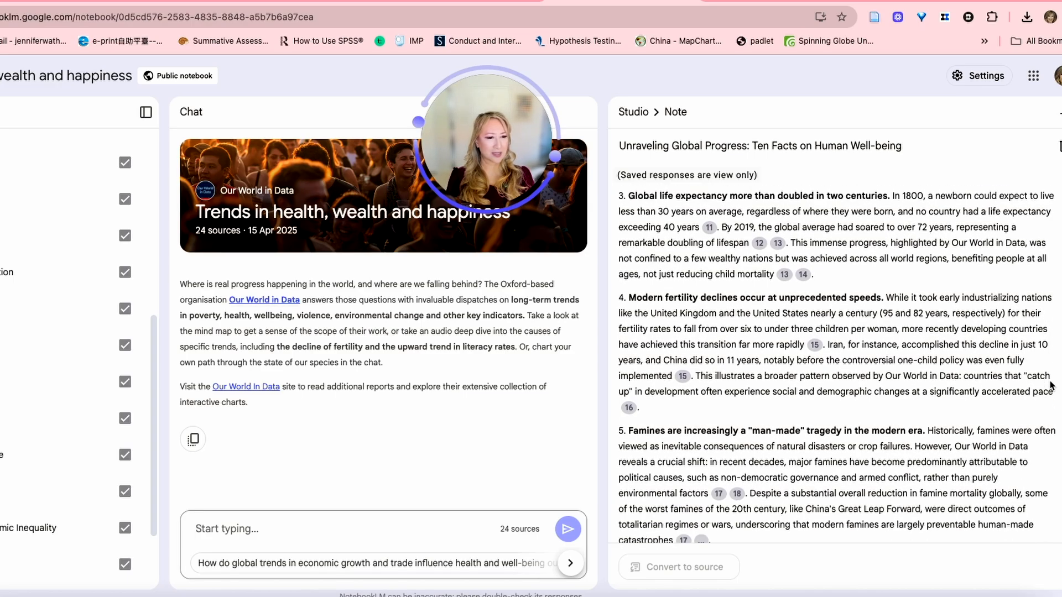
{"action": "scroll", "scroll_direction": "down", "scroll_amount": 3}
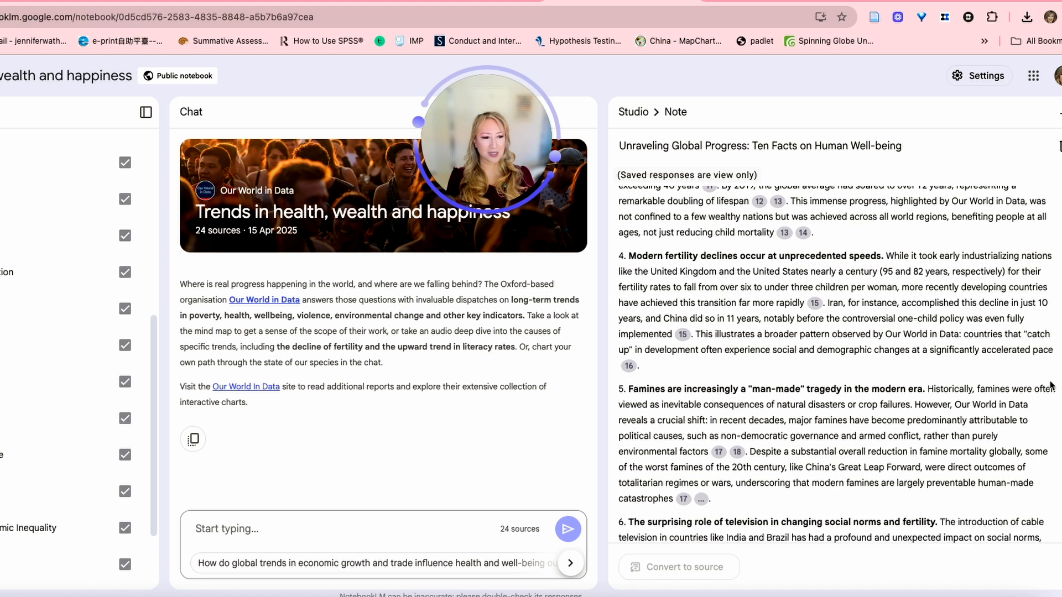
{"action": "scroll", "scroll_direction": "down", "scroll_amount": 3}
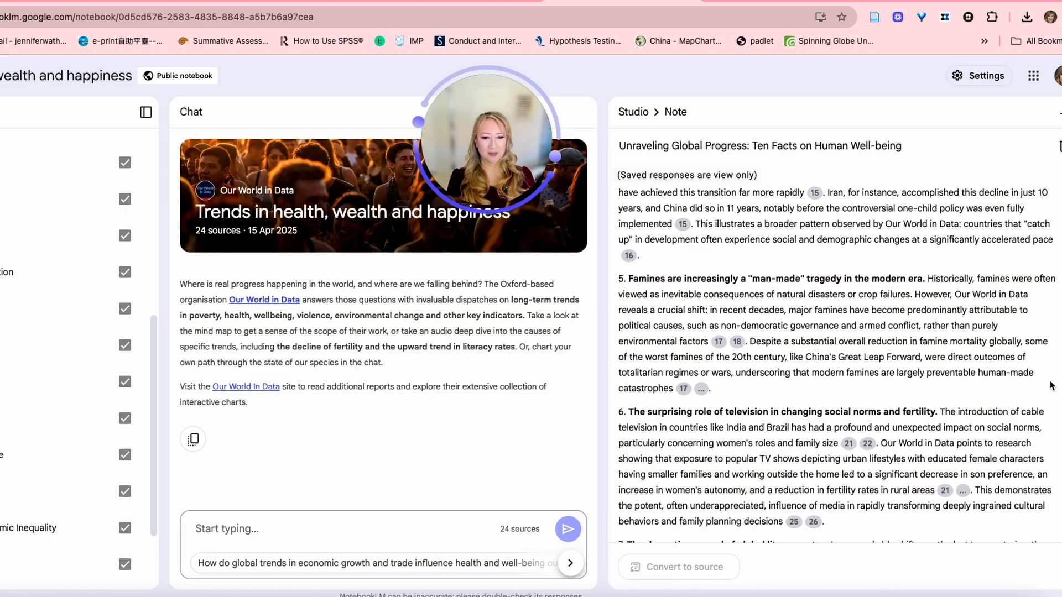
{"action": "scroll", "scroll_direction": "down", "scroll_amount": 3}
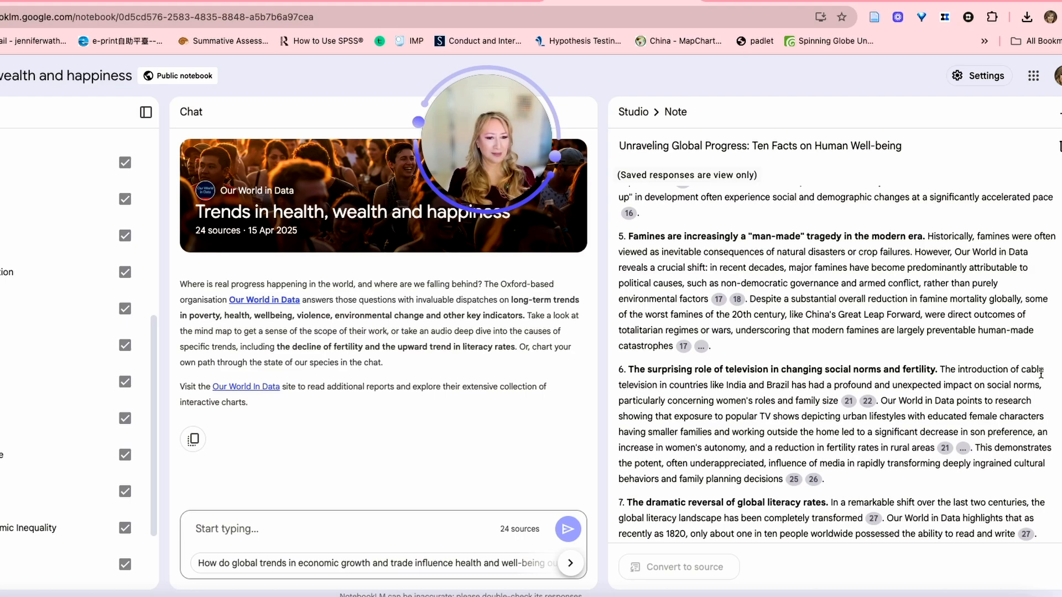
{"action": "scroll", "scroll_direction": "down", "scroll_amount": 3}
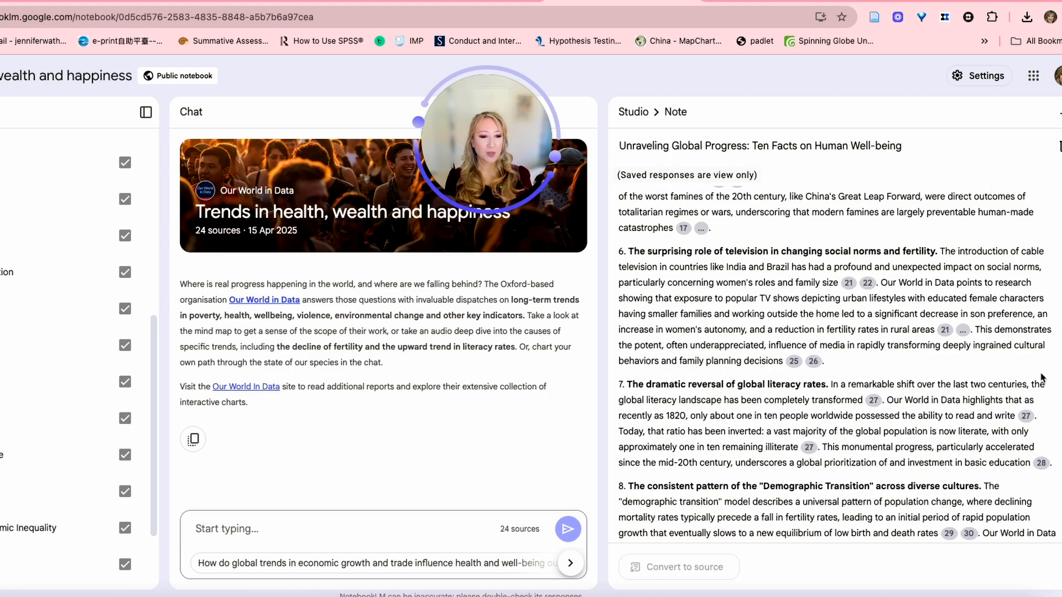
{"action": "scroll", "scroll_direction": "down", "scroll_amount": 3}
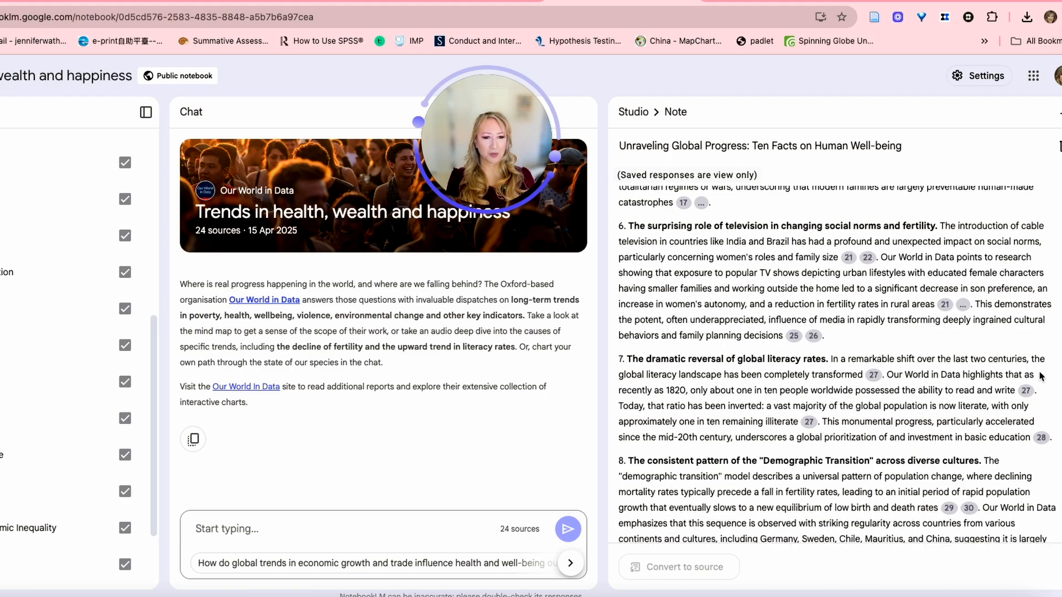
{"action": "scroll", "scroll_direction": "up", "scroll_amount": 3}
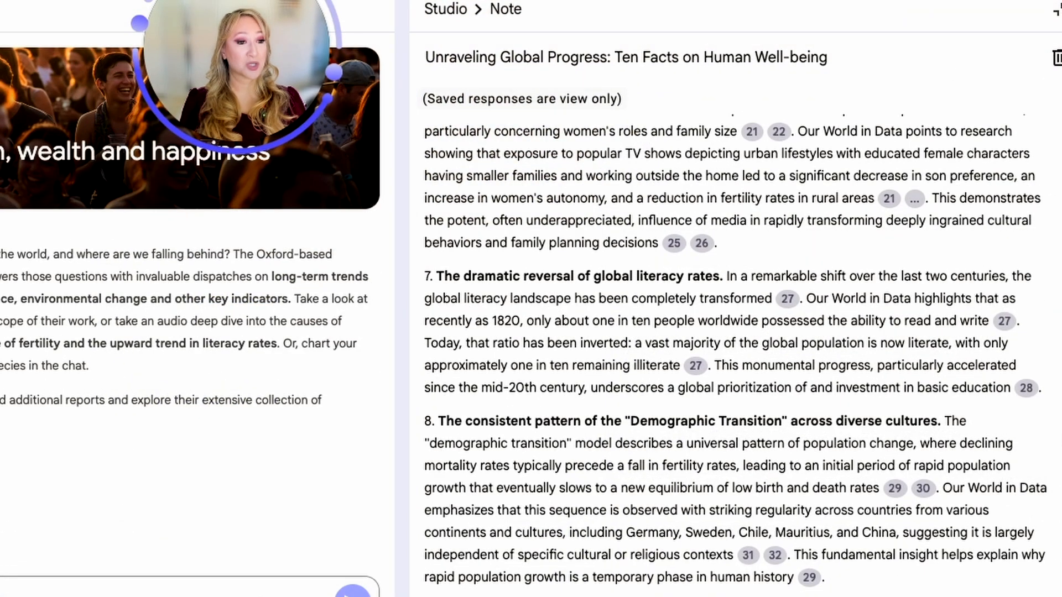
Scroll the well-being note down through facts nine and ten.
{"action": "scroll", "scroll_direction": "down", "scroll_amount": 3}
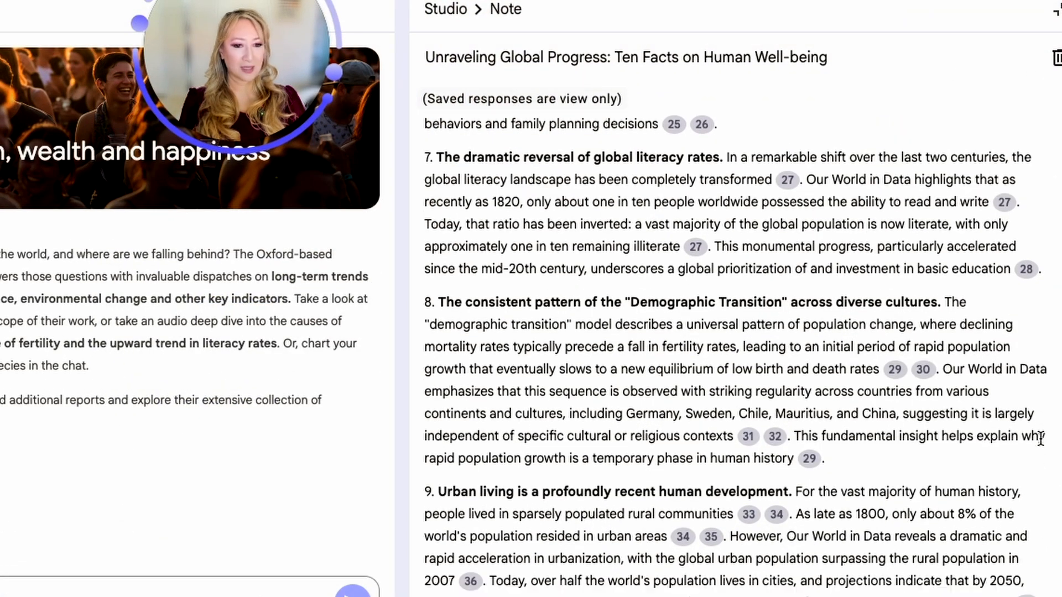
{"action": "scroll", "scroll_direction": "down", "scroll_amount": 3}
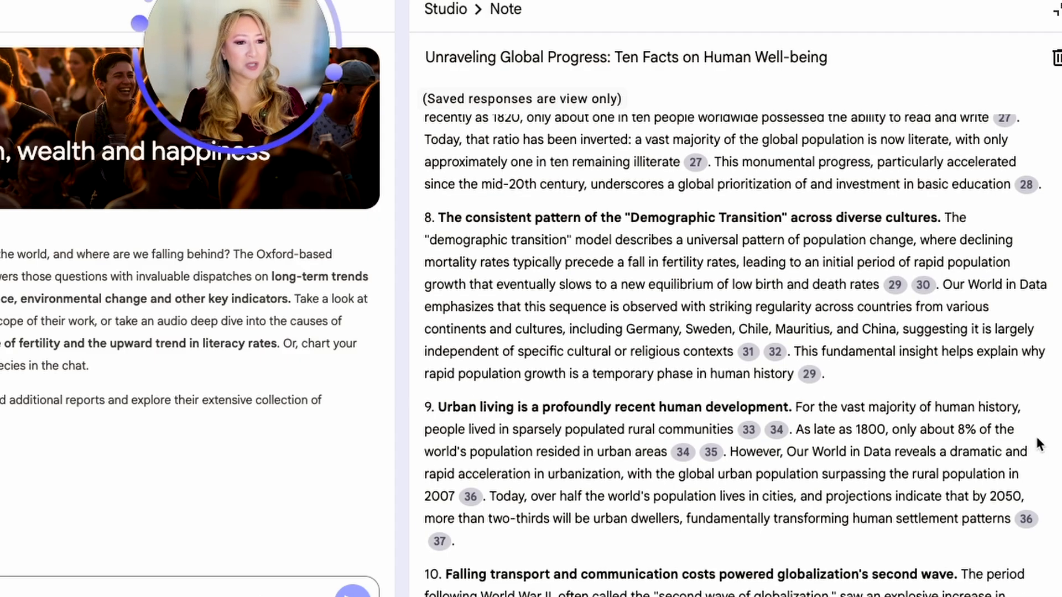
{"action": "scroll", "scroll_direction": "down", "scroll_amount": 3}
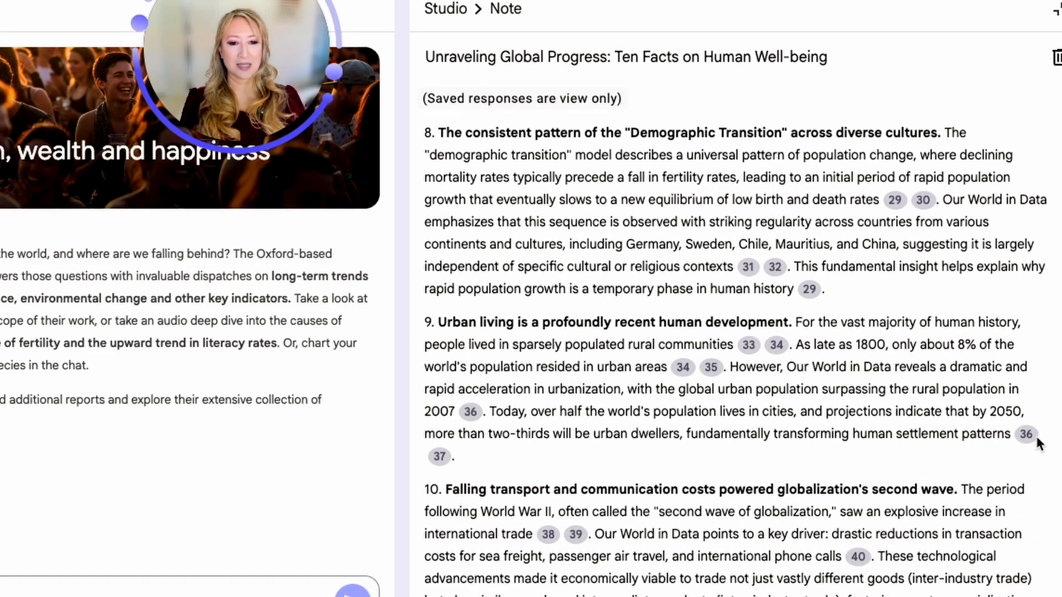
{"action": "scroll", "scroll_direction": "down", "scroll_amount": 3}
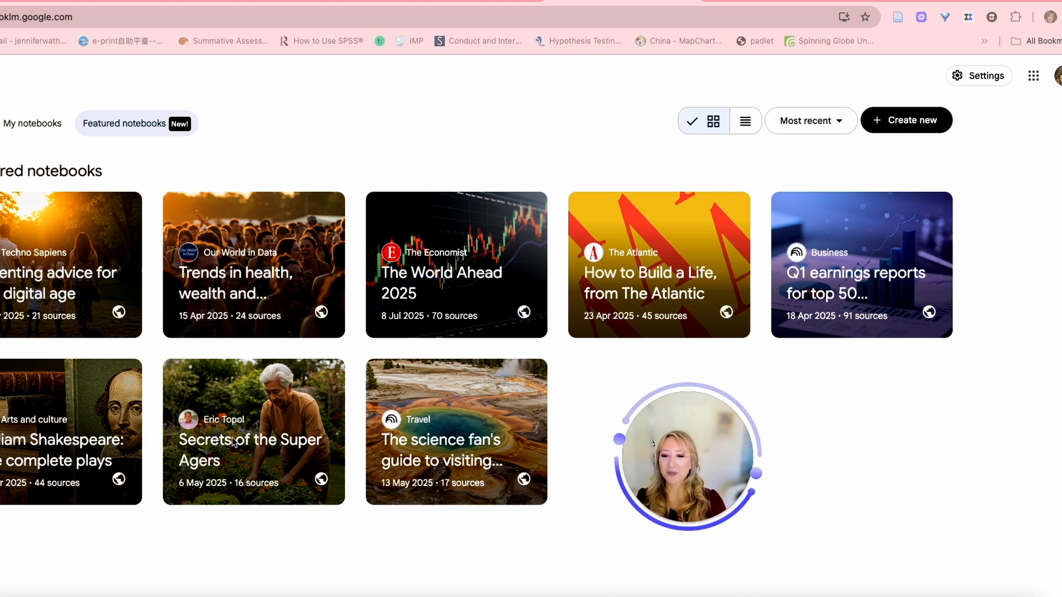
Open Eric Topol's 'Secrets of the Super Agers' featured notebook card.
{"action": "left_click", "coordinate": [253, 431]}
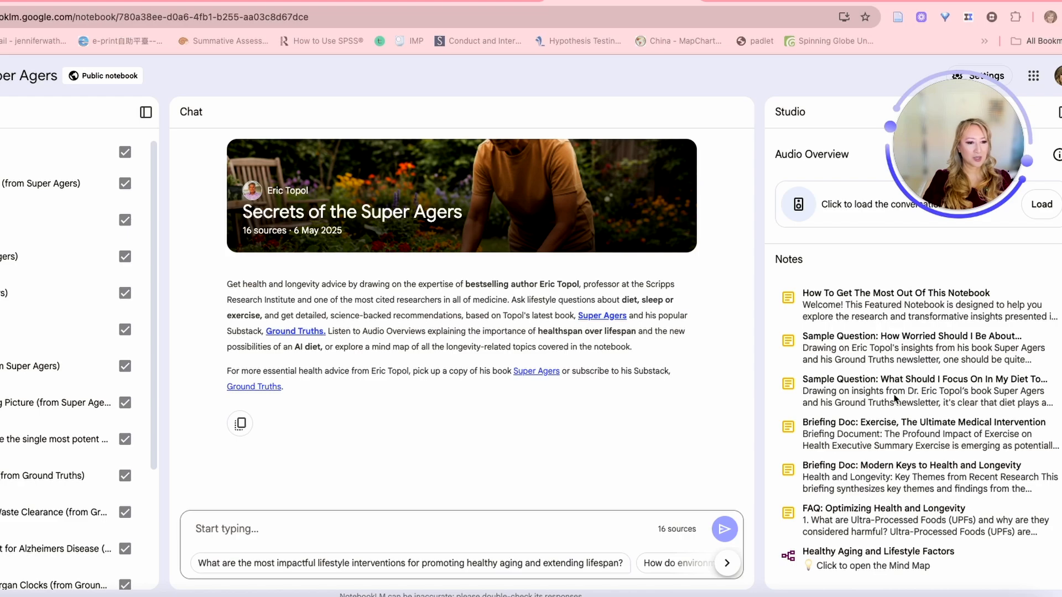
{"action": "mouse_move", "coordinate": [907, 484]}
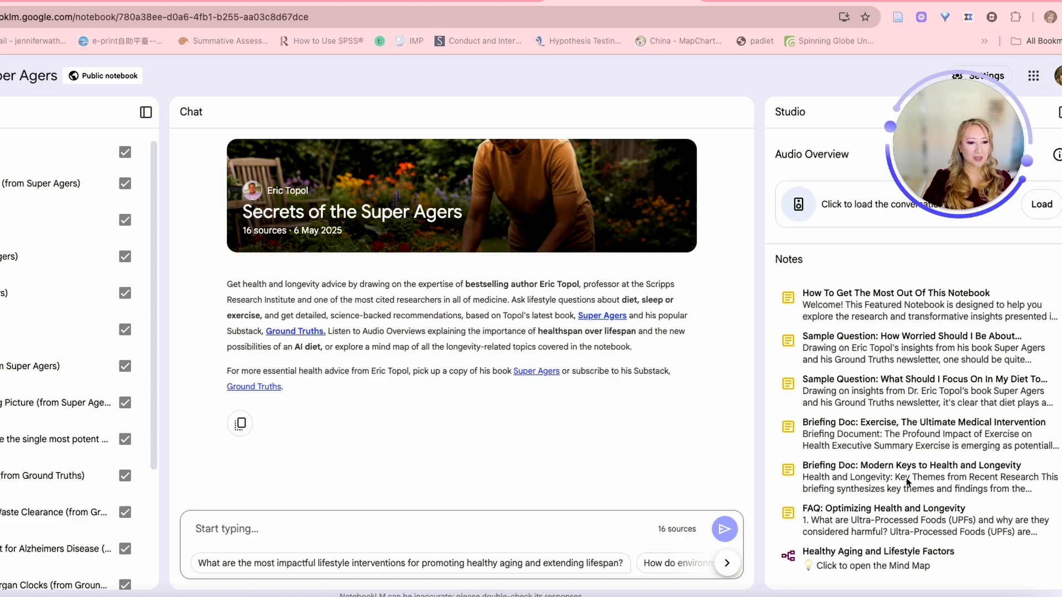
{"action": "mouse_move", "coordinate": [871, 441]}
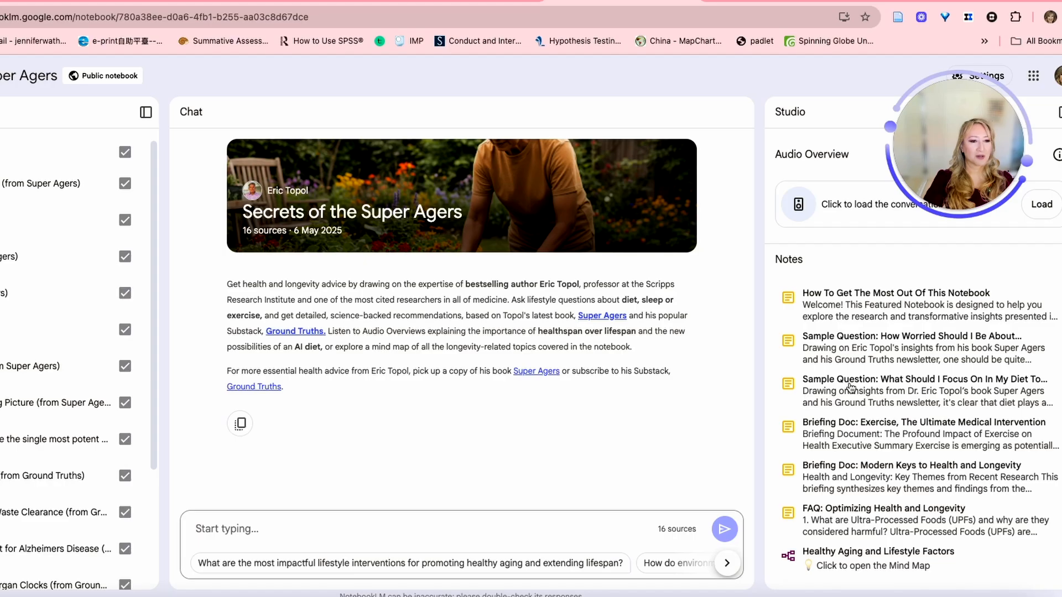
Open the saved note 'Sample Question: What Should I Focus On In My Diet To Expand Healthspan?'.
{"action": "left_click", "coordinate": [923, 386]}
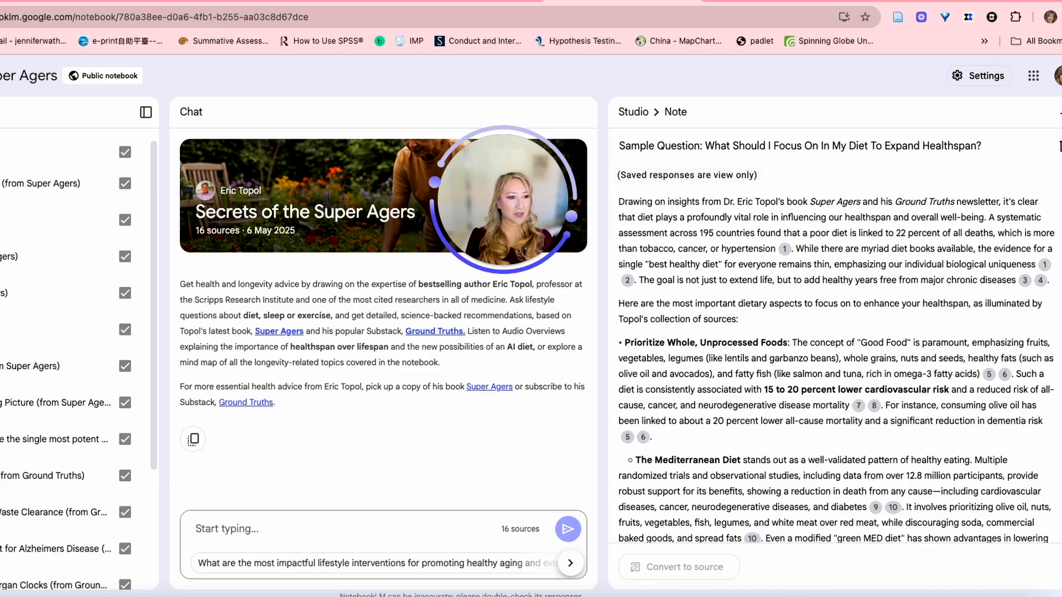
Scroll the diet note past its introduction to the Mediterranean Diet and ultra-processed foods bullets.
{"action": "scroll", "scroll_direction": "down", "scroll_amount": 3}
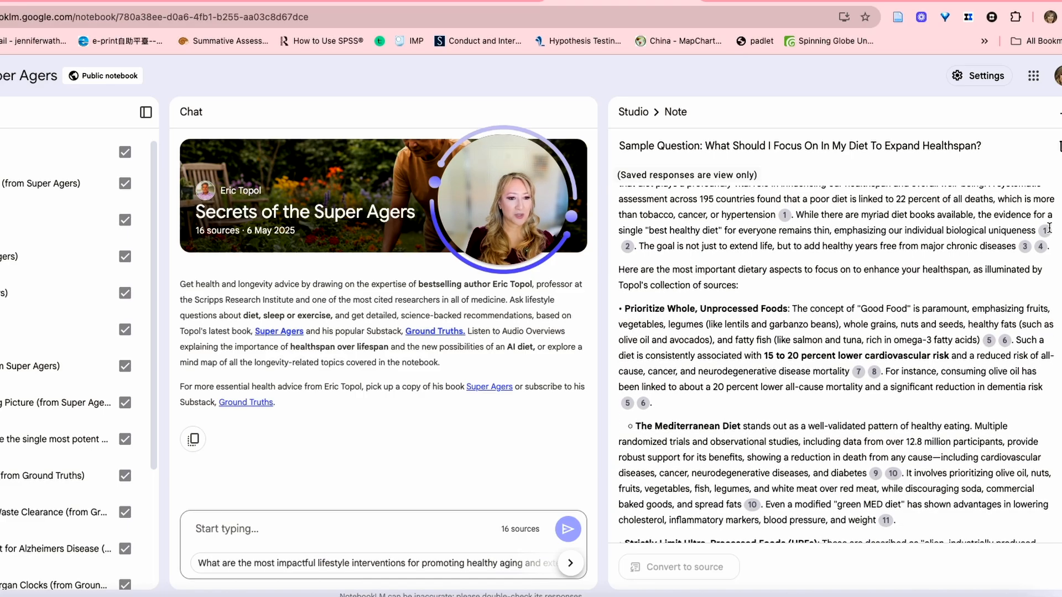
{"action": "scroll", "scroll_direction": "down", "scroll_amount": 3}
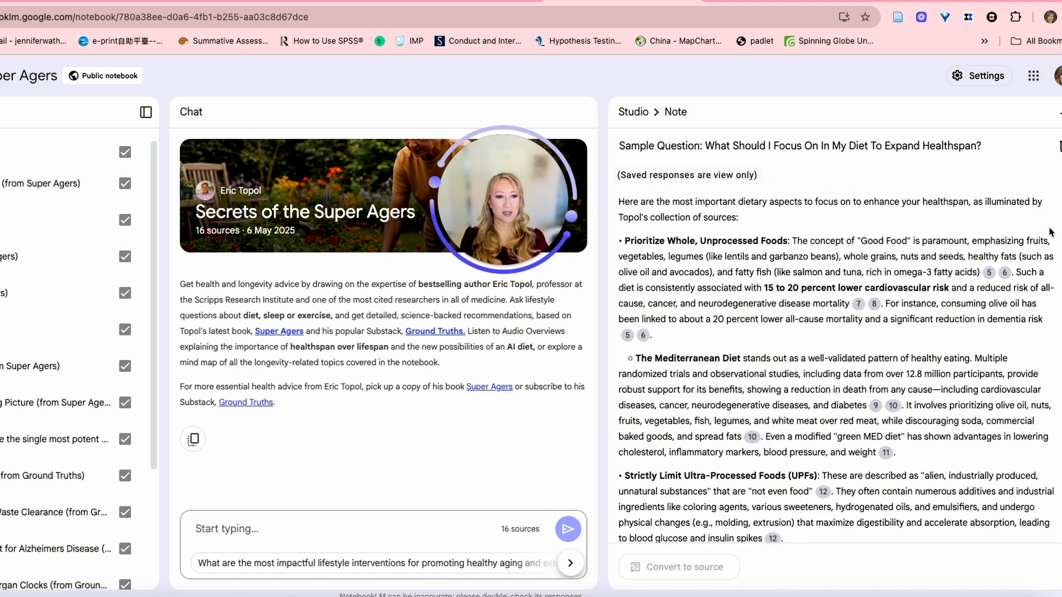
{"action": "scroll", "scroll_direction": "down", "scroll_amount": 3}
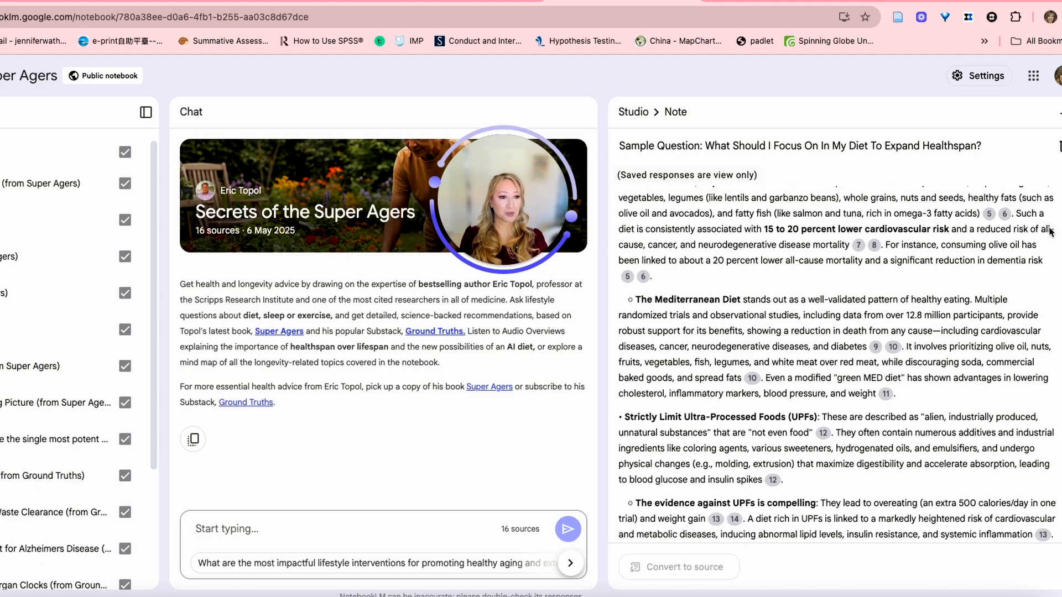
{"action": "scroll", "scroll_direction": "down", "scroll_amount": 3}
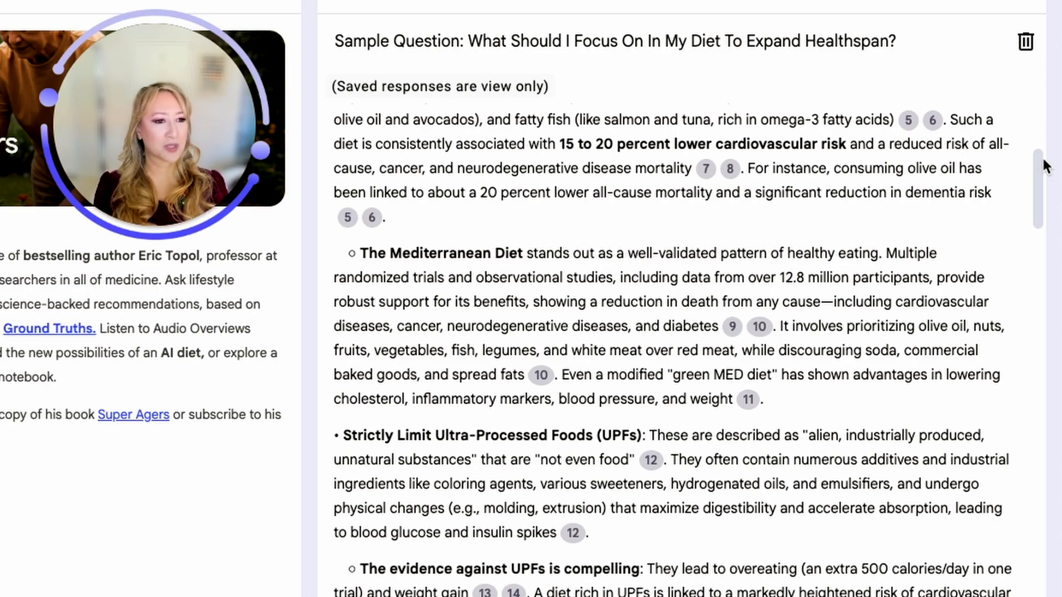
Scroll through the UPF evidence to Practical steps and Manage Carbohydrate, Protein, and Fat Quality.
{"action": "scroll", "scroll_direction": "down", "scroll_amount": 3}
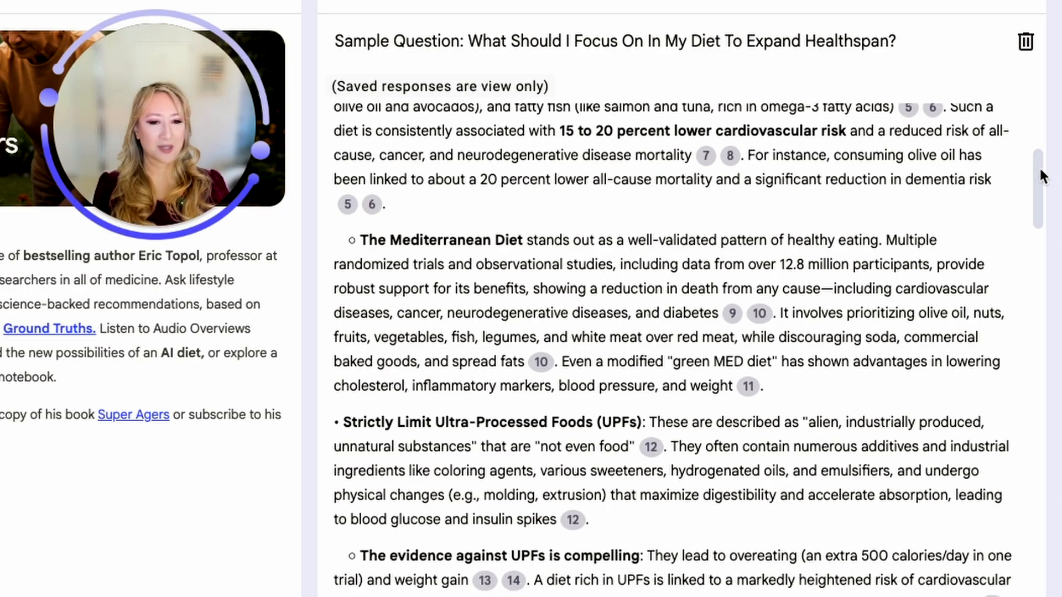
{"action": "scroll", "scroll_direction": "down", "scroll_amount": 3}
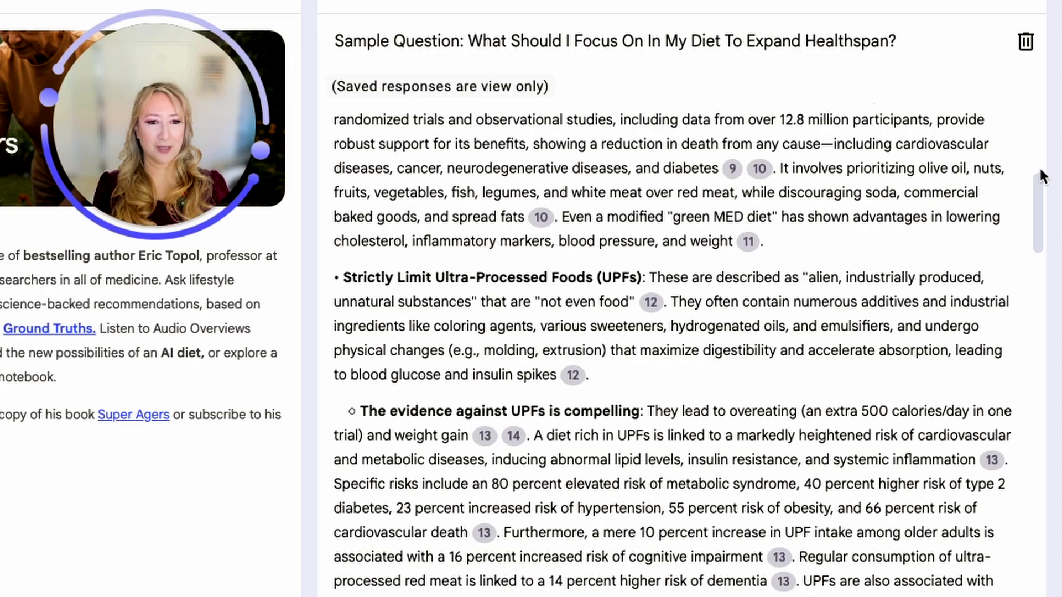
{"action": "scroll", "scroll_direction": "down", "scroll_amount": 3}
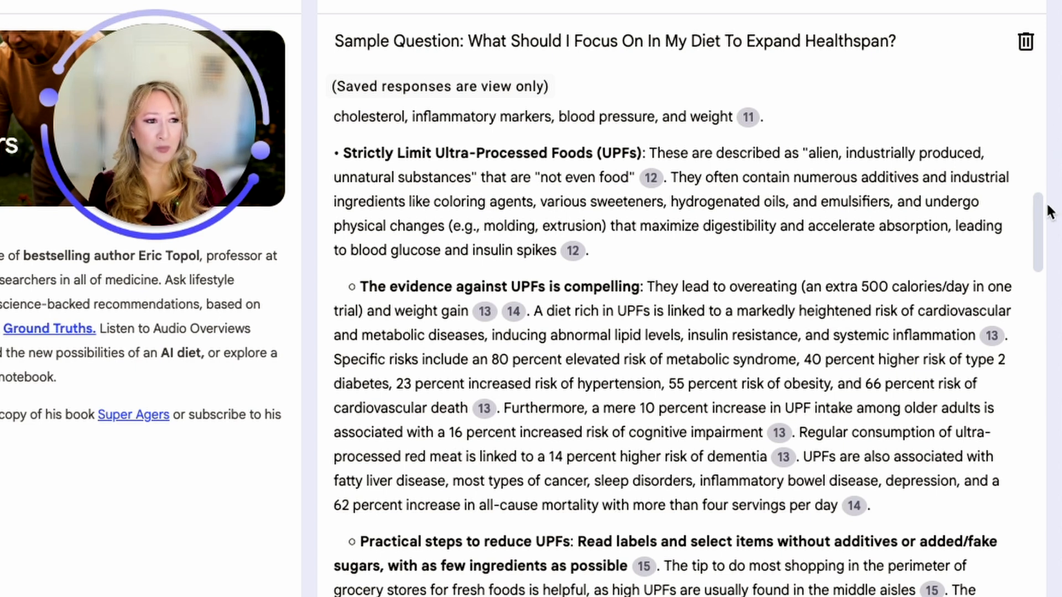
{"action": "scroll", "scroll_direction": "down", "scroll_amount": 3}
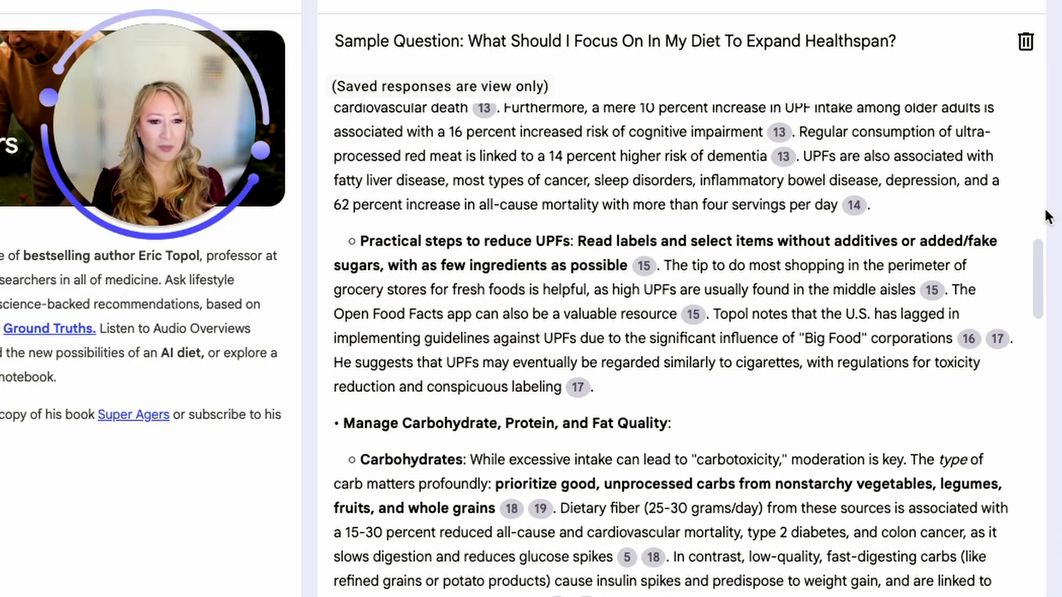
Scroll further so the Carbohydrates, Protein and Fat sub-bullets are fully in view.
{"action": "scroll", "scroll_direction": "down", "scroll_amount": 3}
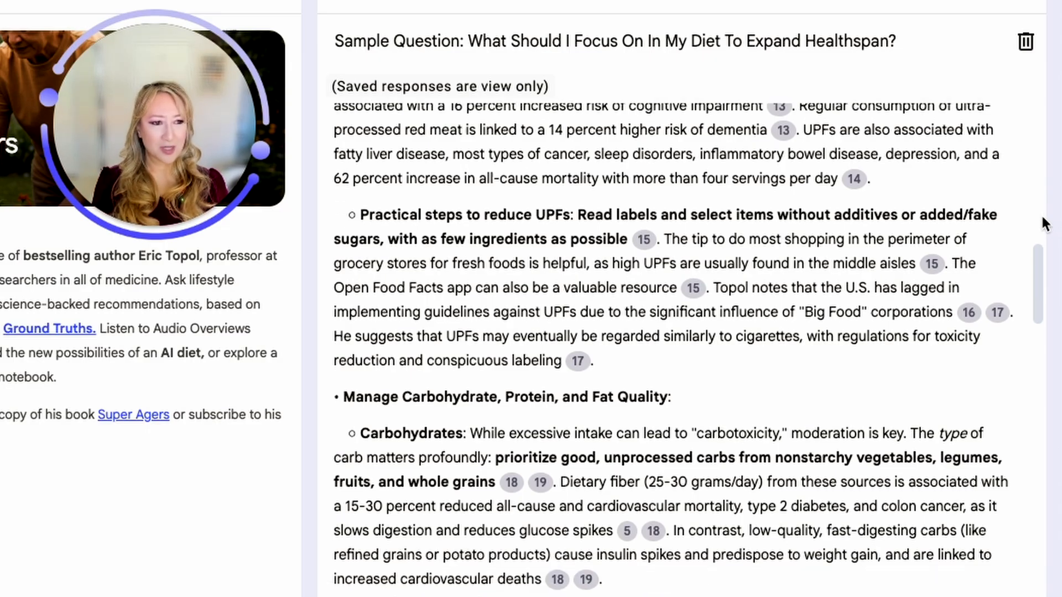
{"action": "scroll", "scroll_direction": "down", "scroll_amount": 3}
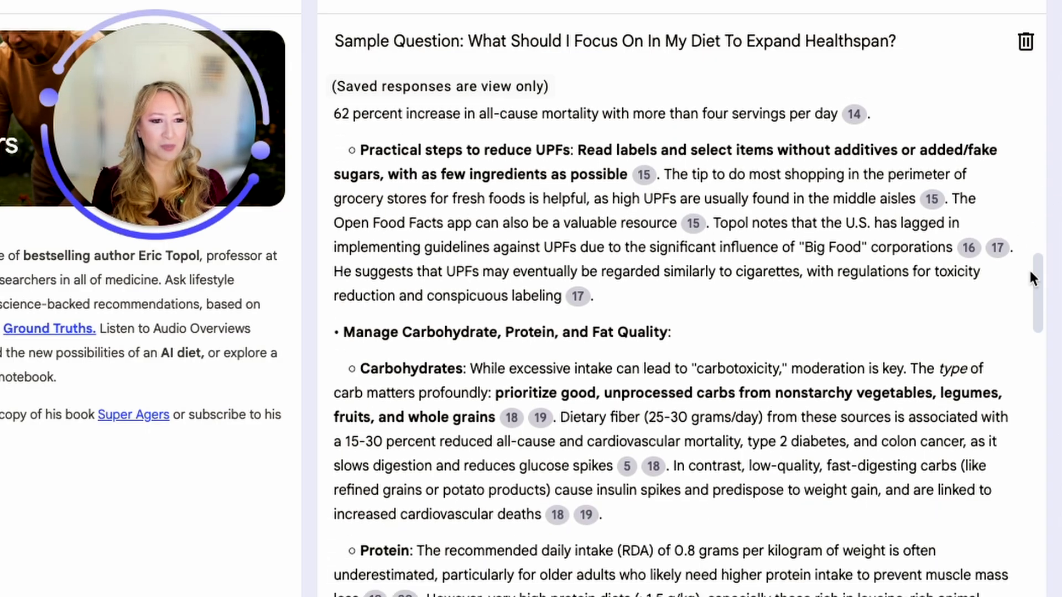
{"action": "scroll", "scroll_direction": "down", "scroll_amount": 3}
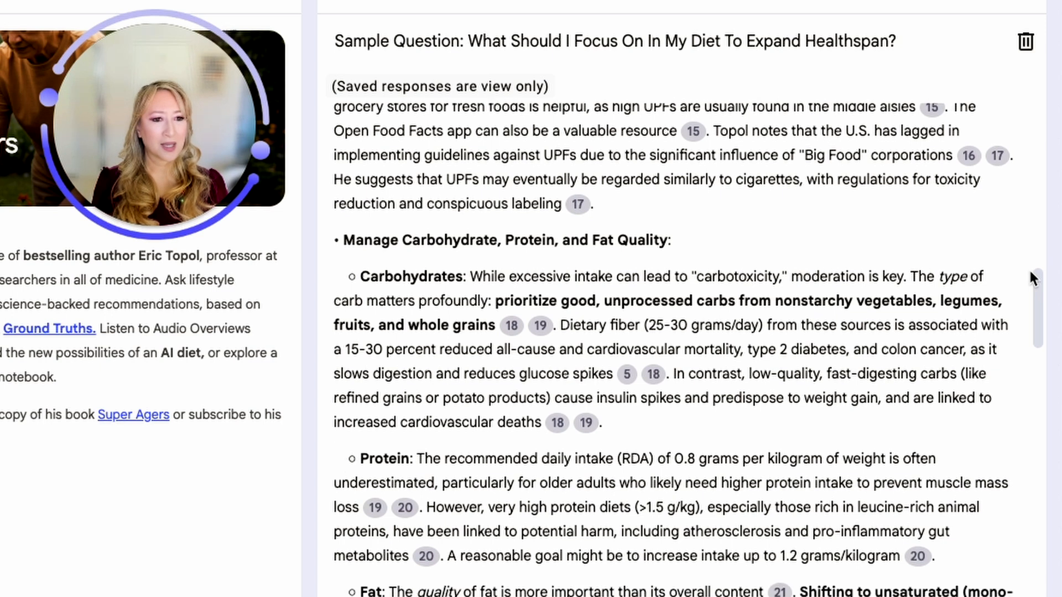
{"action": "scroll", "scroll_direction": "down", "scroll_amount": 3}
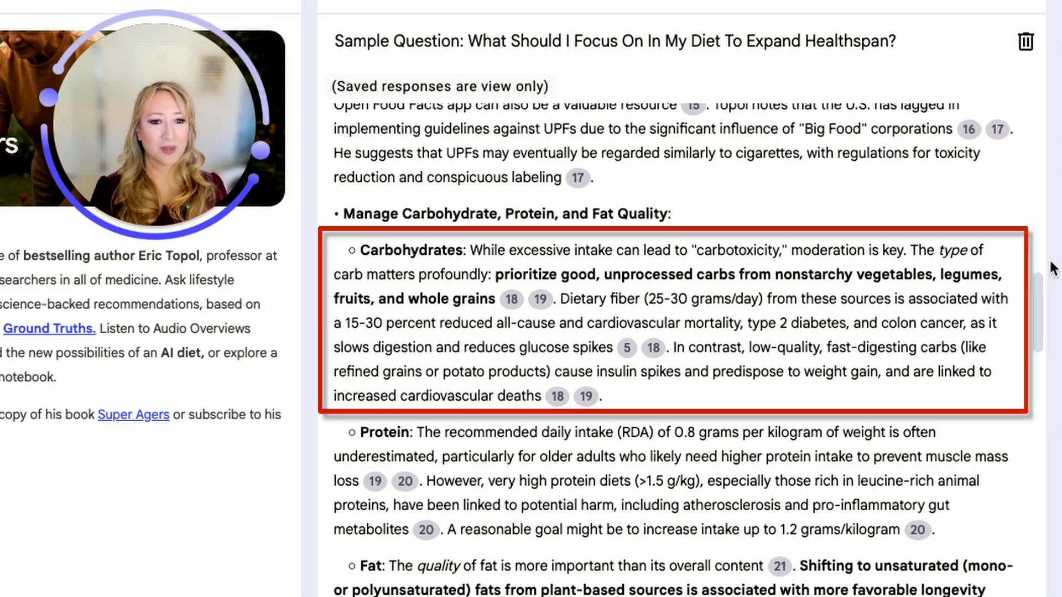
{"action": "mouse_move", "coordinate": [750, 439]}
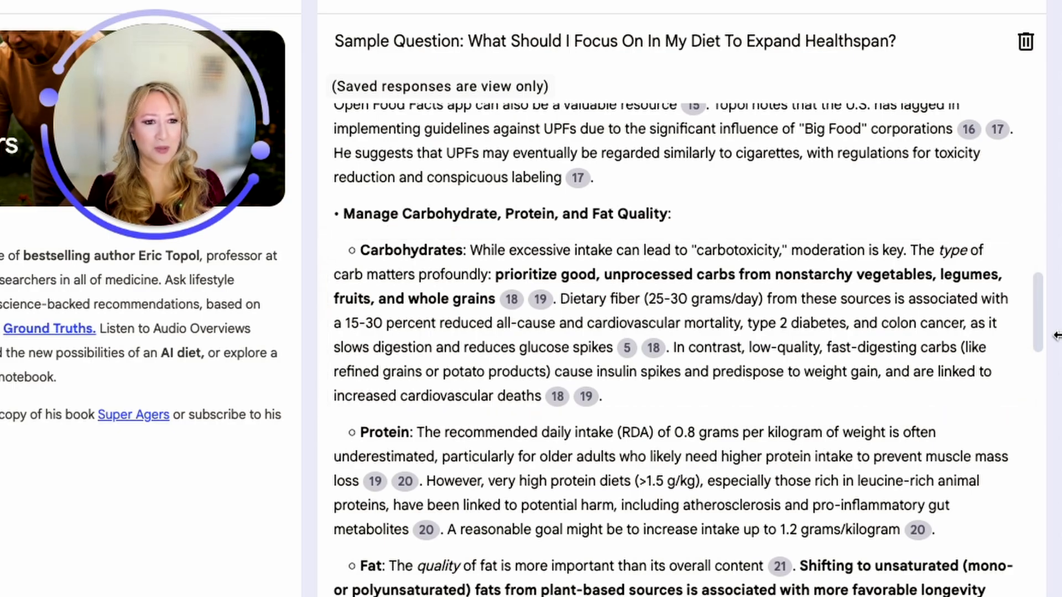
Scroll the diet note past Sweeteners and Salt to the 'Reconsider Alcohol and Red Meat Consumption' section.
{"action": "scroll", "scroll_direction": "down", "scroll_amount": 3}
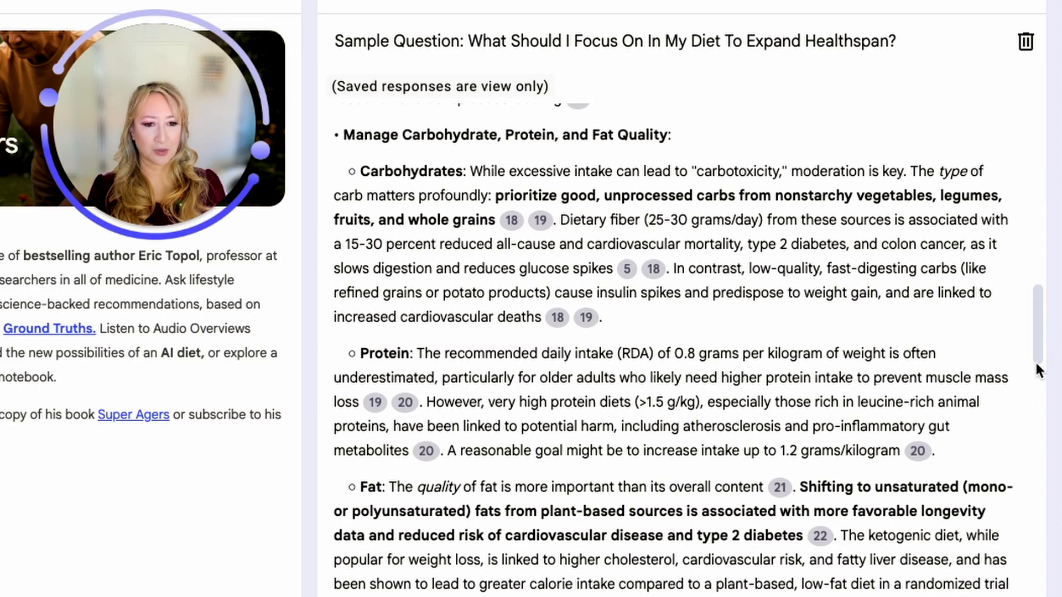
{"action": "scroll", "scroll_direction": "down", "scroll_amount": 3}
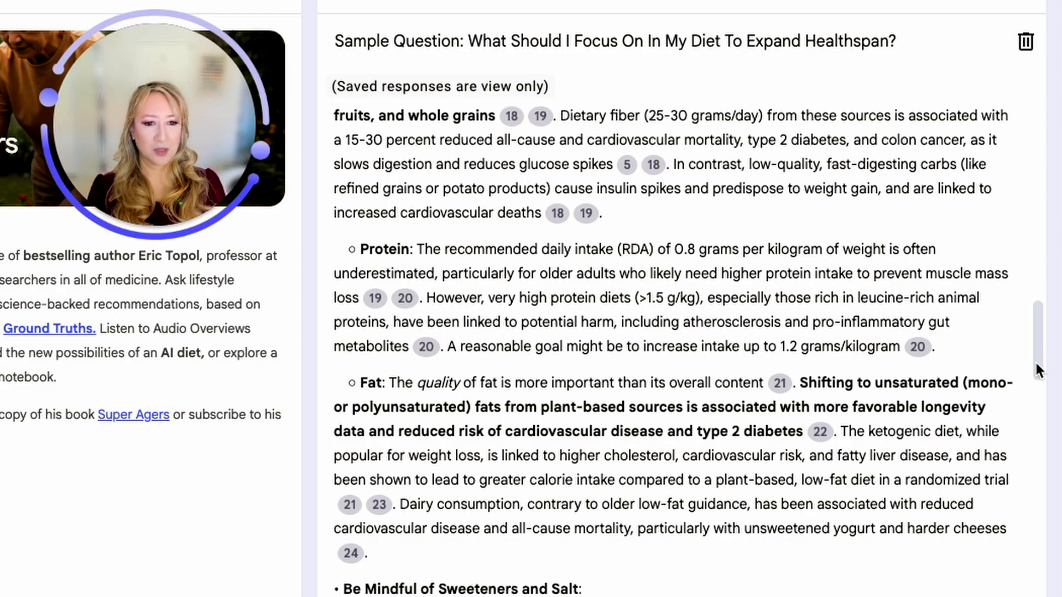
{"action": "scroll", "scroll_direction": "down", "scroll_amount": 3}
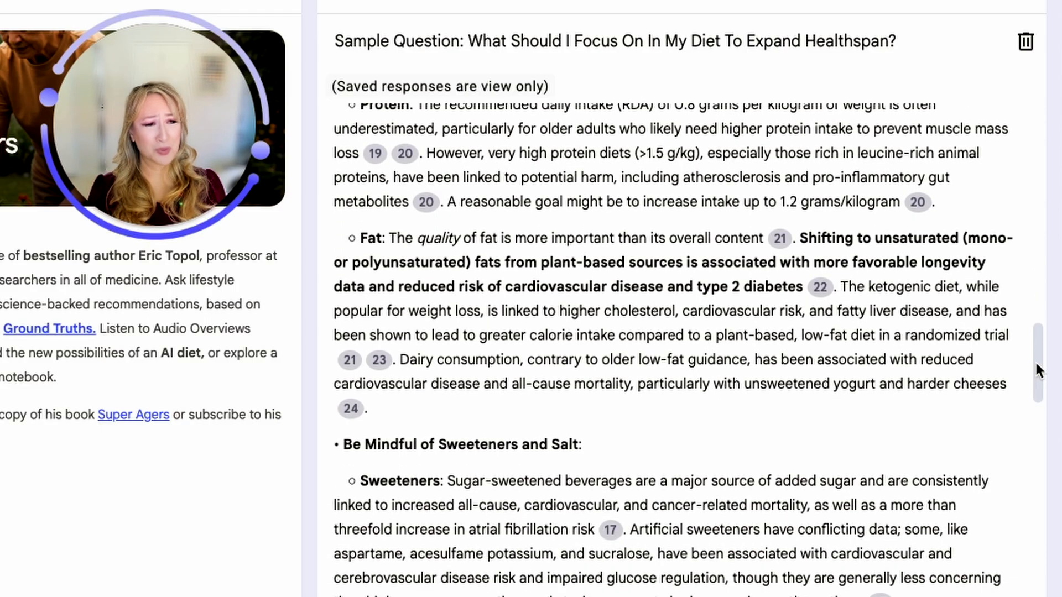
{"action": "scroll", "scroll_direction": "down", "scroll_amount": 3}
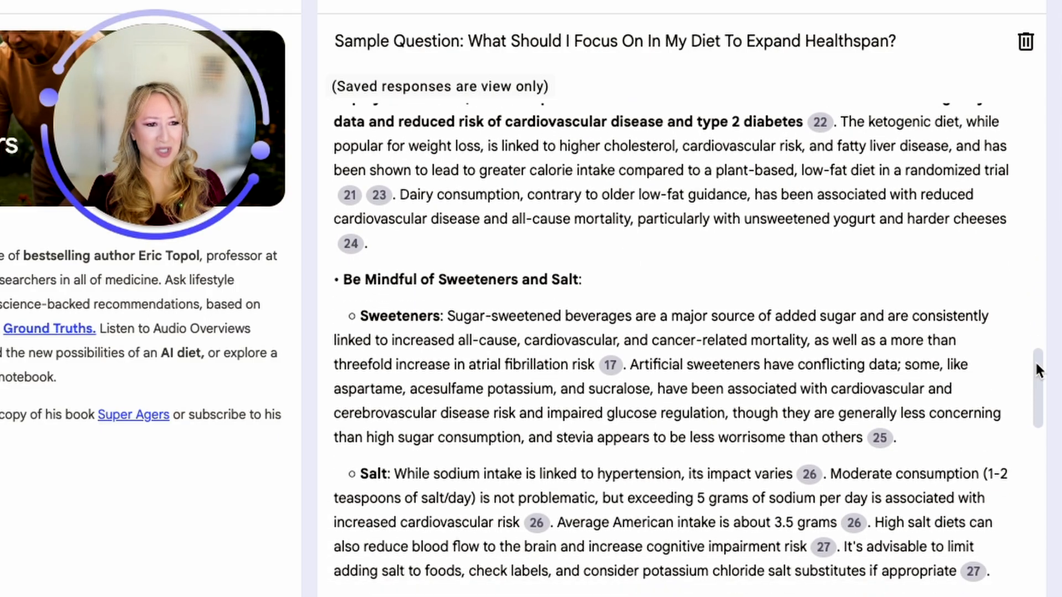
{"action": "scroll", "scroll_direction": "down", "scroll_amount": 3}
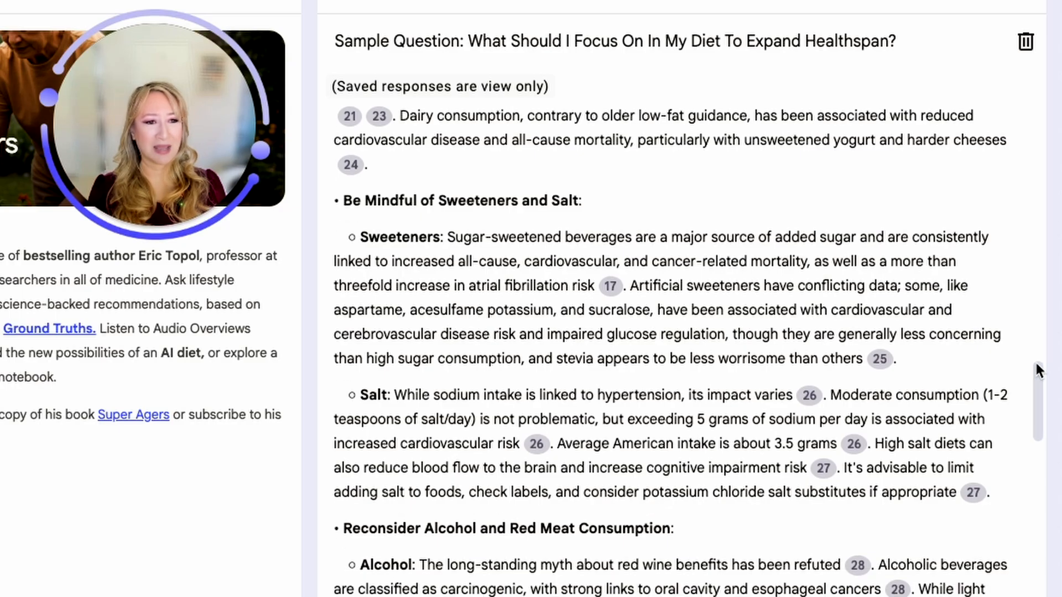
{"action": "scroll", "scroll_direction": "down", "scroll_amount": 3}
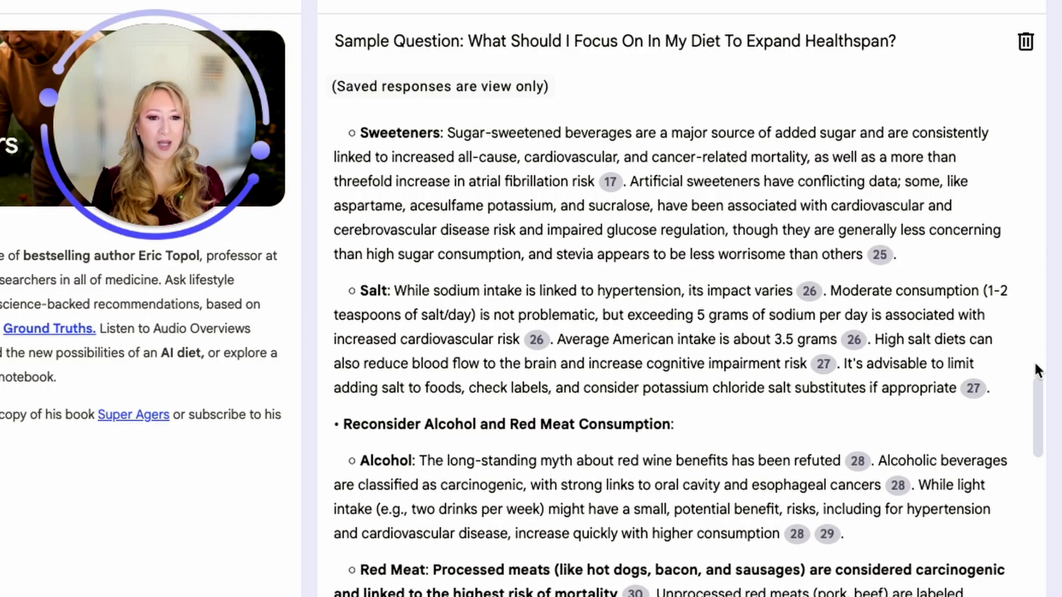
{"action": "scroll", "scroll_direction": "down", "scroll_amount": 3}
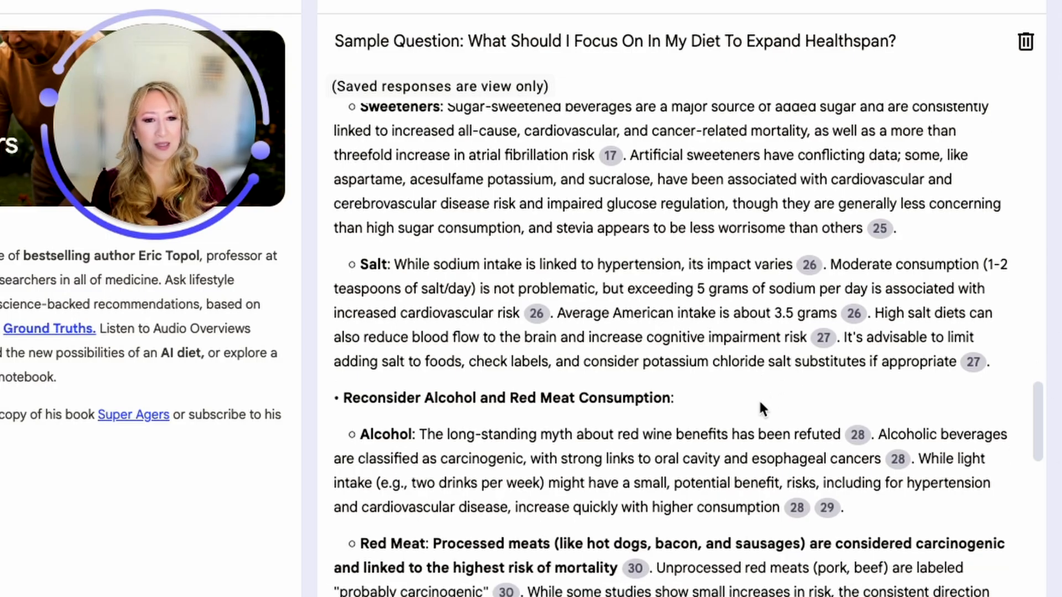
{"action": "scroll", "scroll_direction": "down", "scroll_amount": 3}
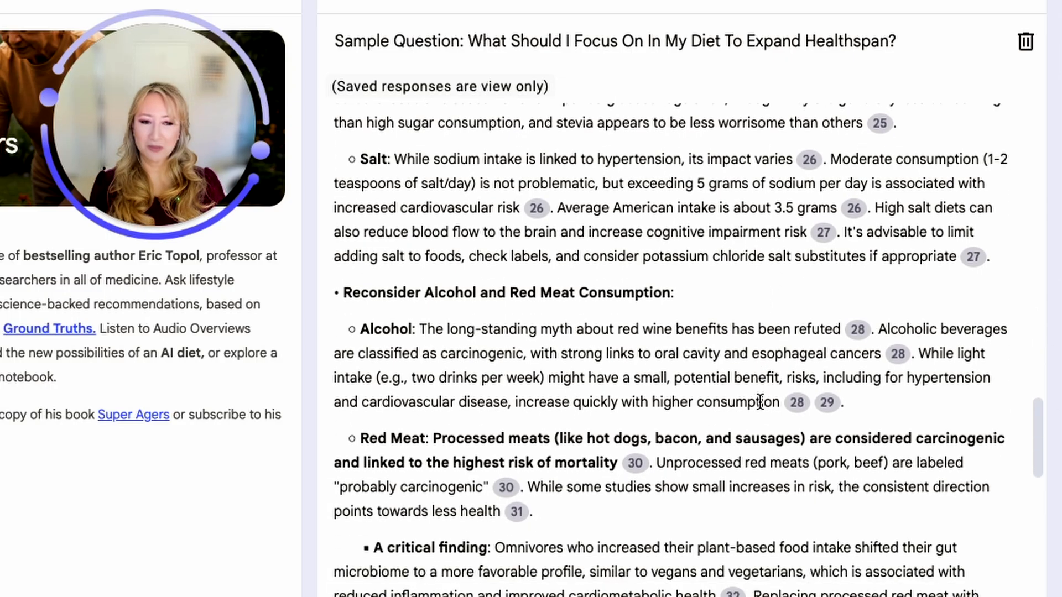